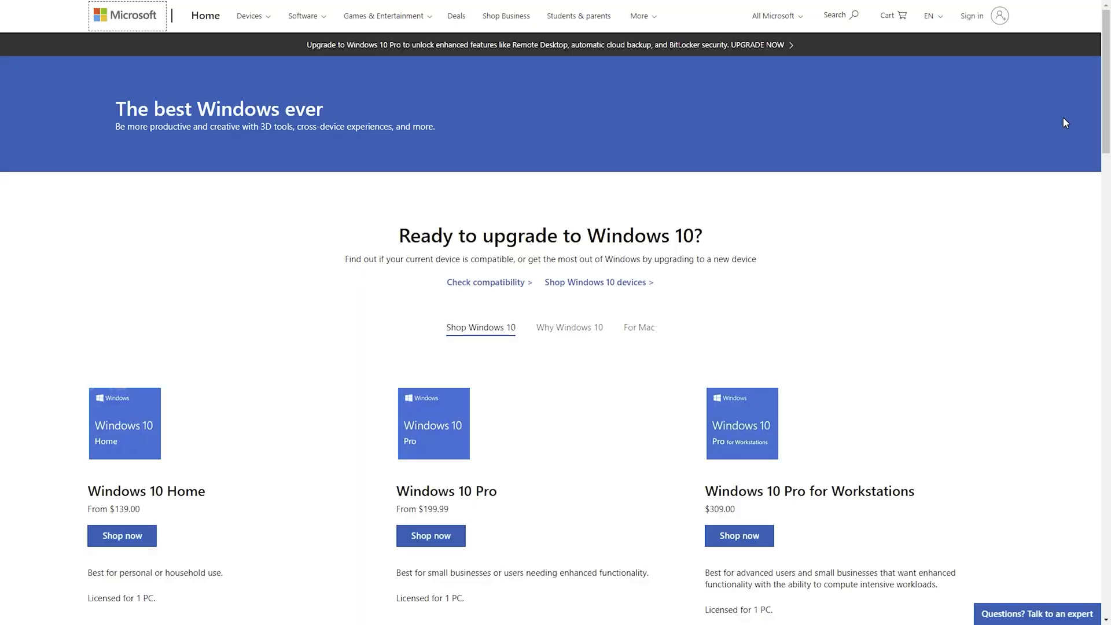
Scroll the KeysOff homepage and open the Spring Sale promotion for 50% off Windows OS
{"action": "scroll", "scroll_direction": "down", "scroll_amount": 3}
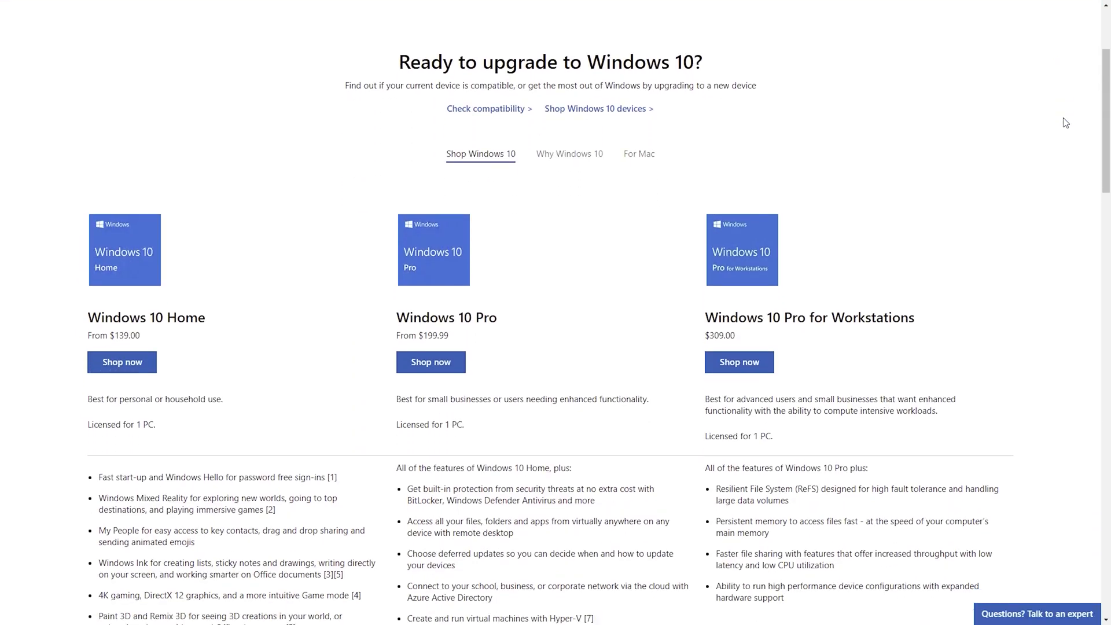
{"action": "scroll", "scroll_direction": "down", "scroll_amount": 3}
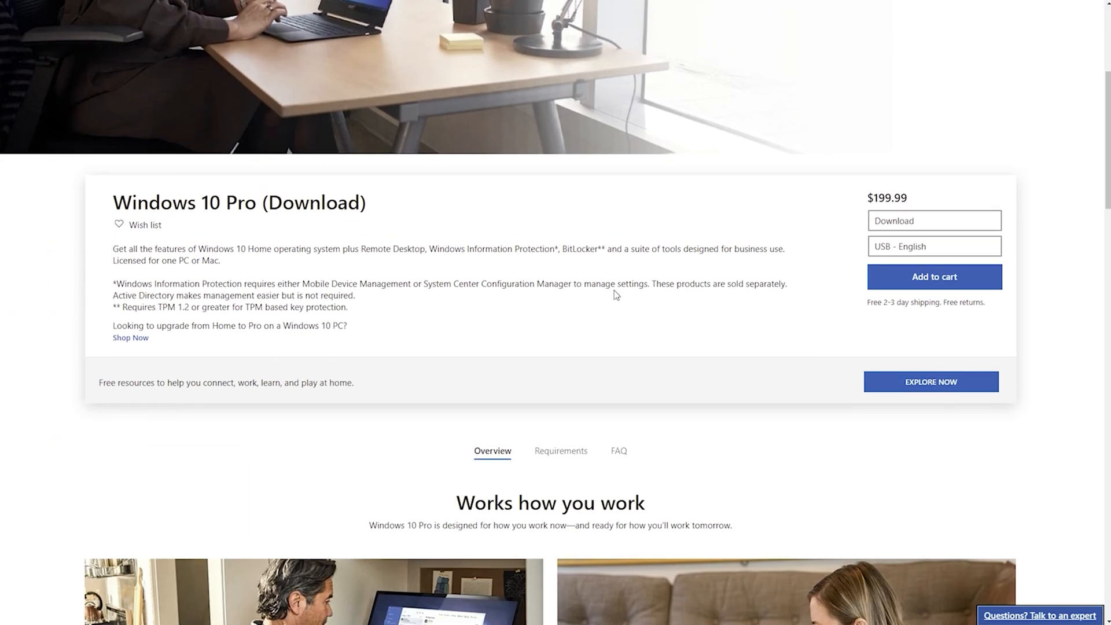
{"action": "scroll", "scroll_direction": "up", "scroll_amount": 3}
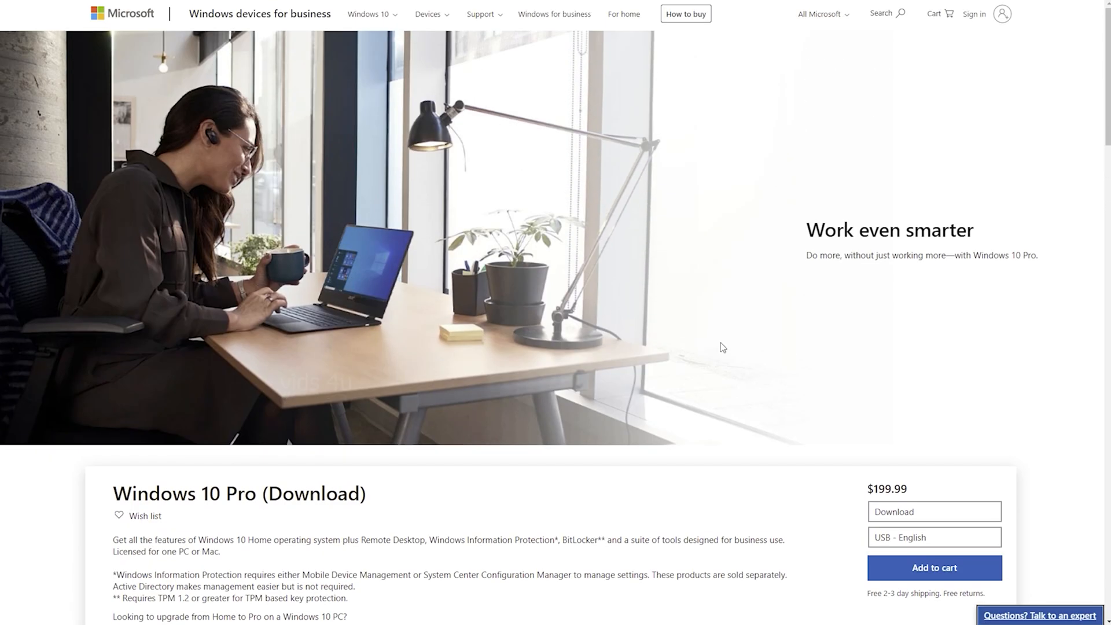
{"action": "double_click", "coordinate": [886, 489]}
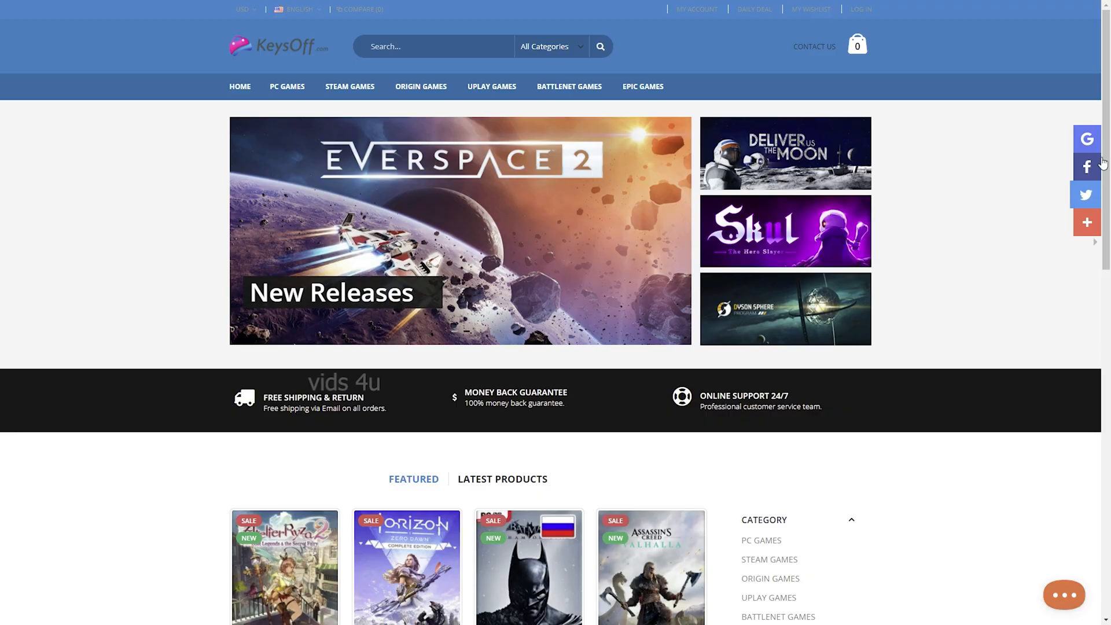
{"action": "mouse_move", "coordinate": [1045, 110]}
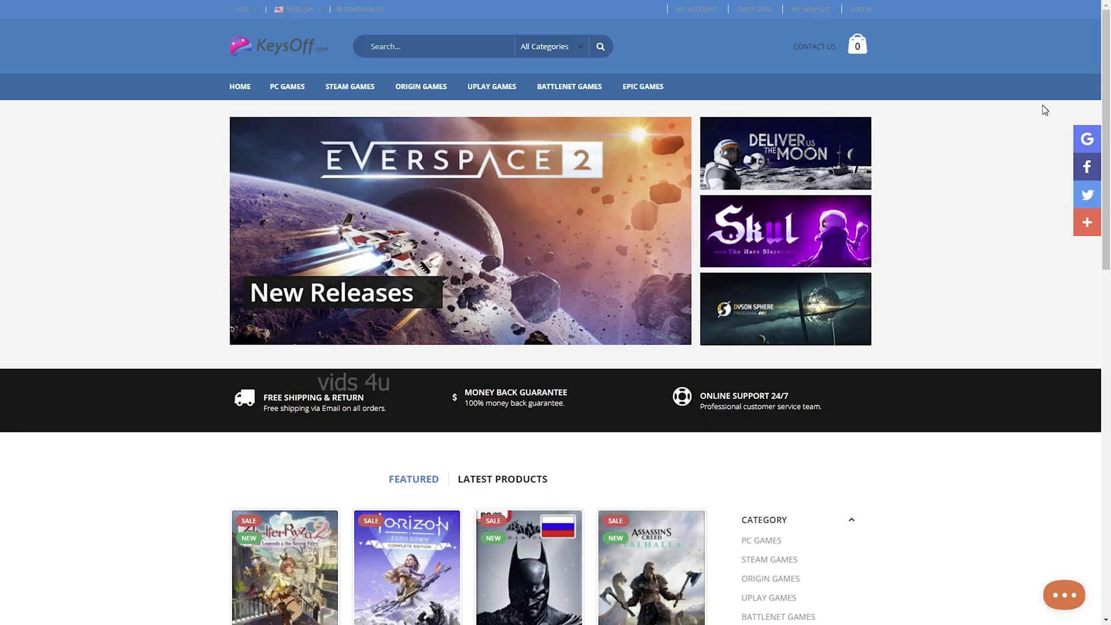
Browse the Spring Sale page listing Windows 10 and Windows Server keys from €7.40
{"action": "scroll", "scroll_direction": "down", "scroll_amount": 3}
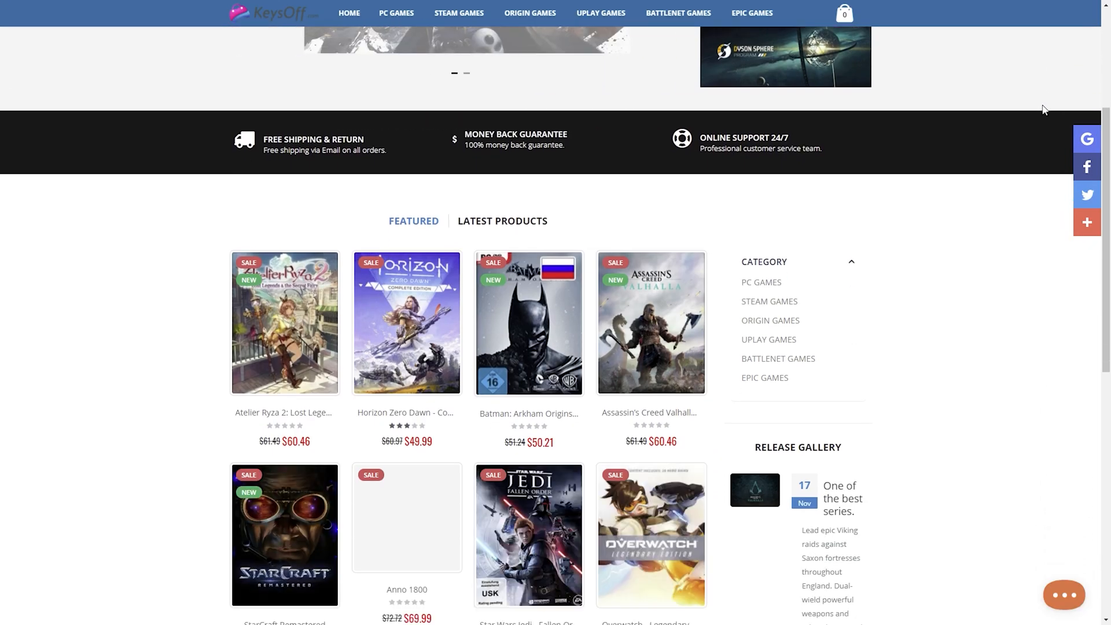
{"action": "scroll", "scroll_direction": "up", "scroll_amount": 3}
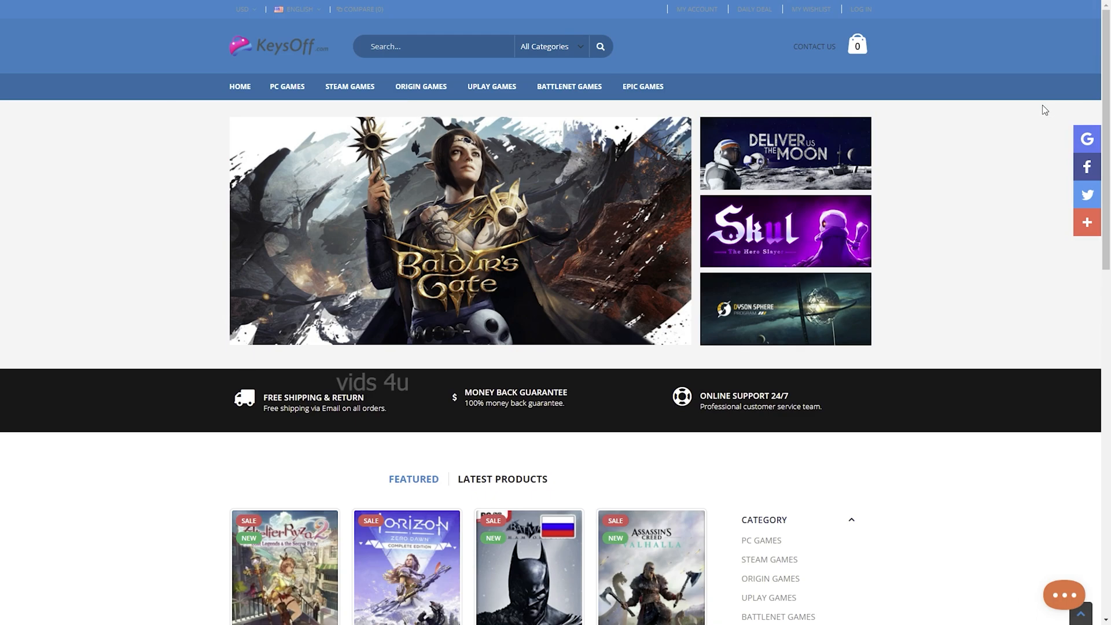
{"action": "scroll", "scroll_direction": "down", "scroll_amount": 3}
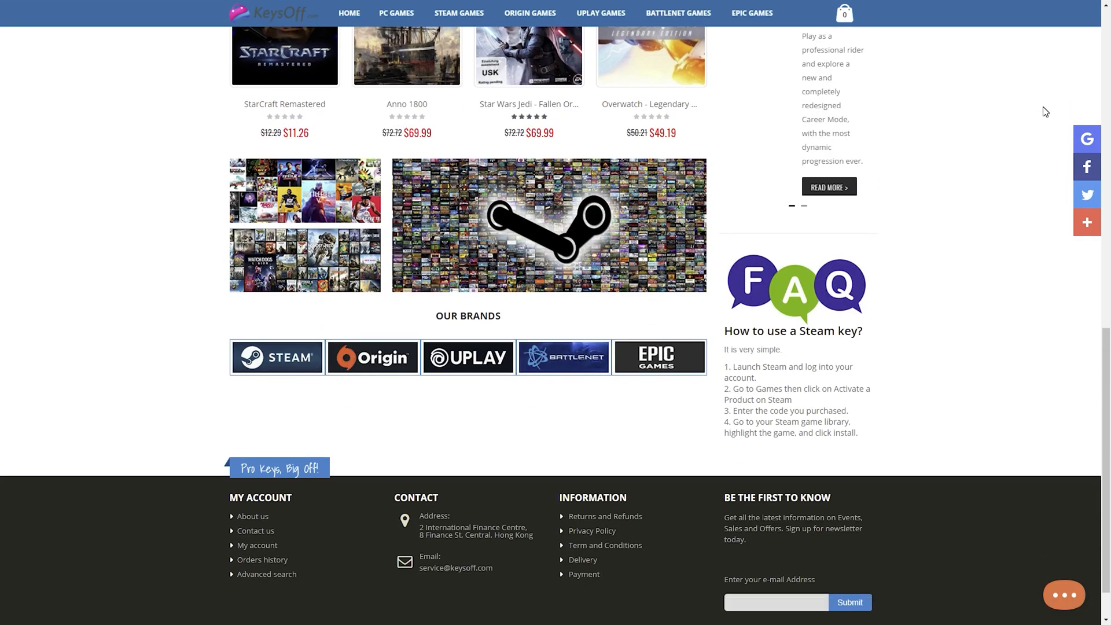
{"action": "scroll", "scroll_direction": "up", "scroll_amount": 3}
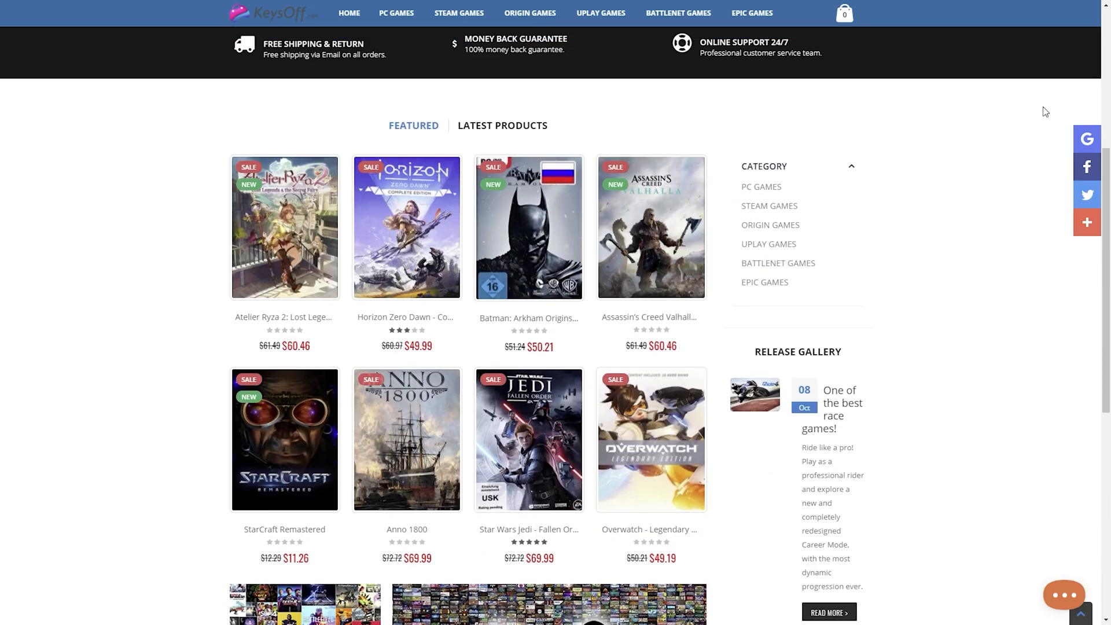
{"action": "scroll", "scroll_direction": "up", "scroll_amount": 3}
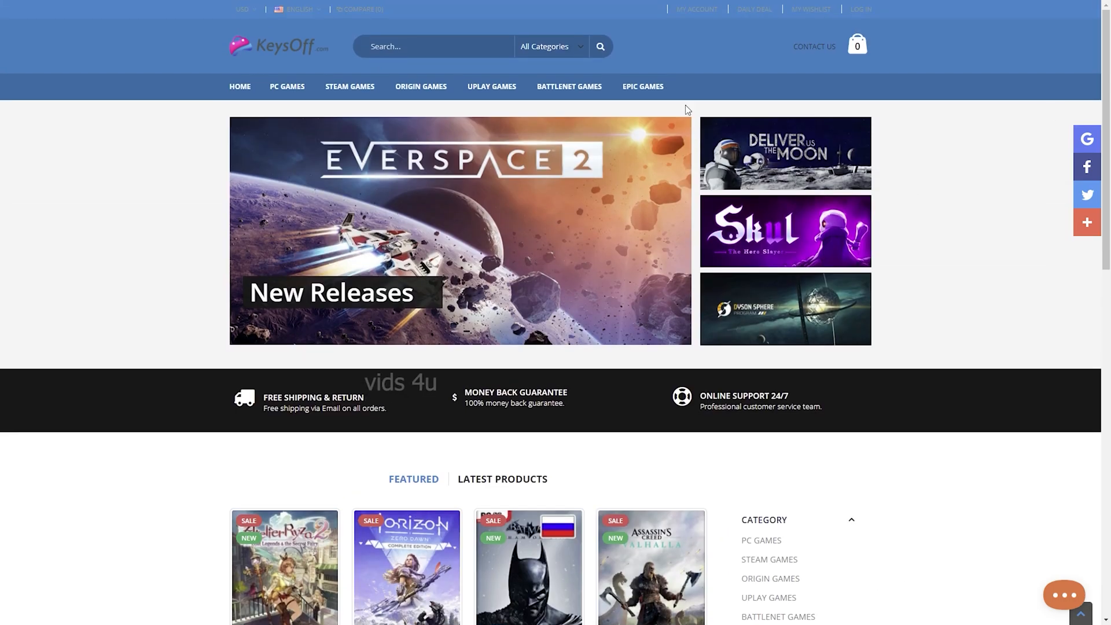
{"action": "scroll", "scroll_direction": "down", "scroll_amount": 3}
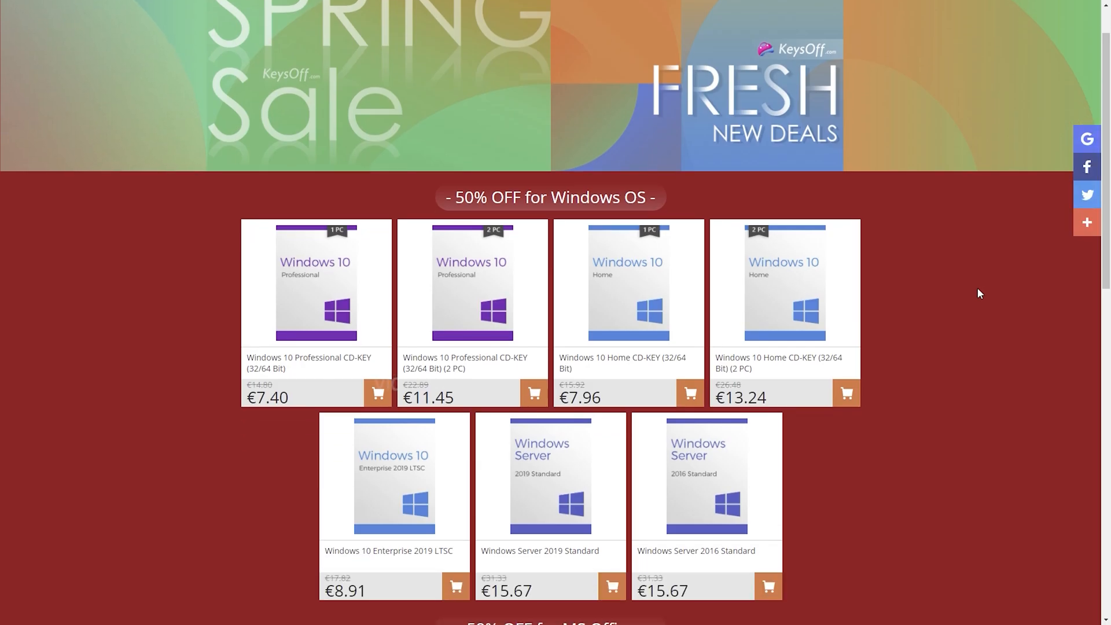
{"action": "scroll", "scroll_direction": "down", "scroll_amount": 3}
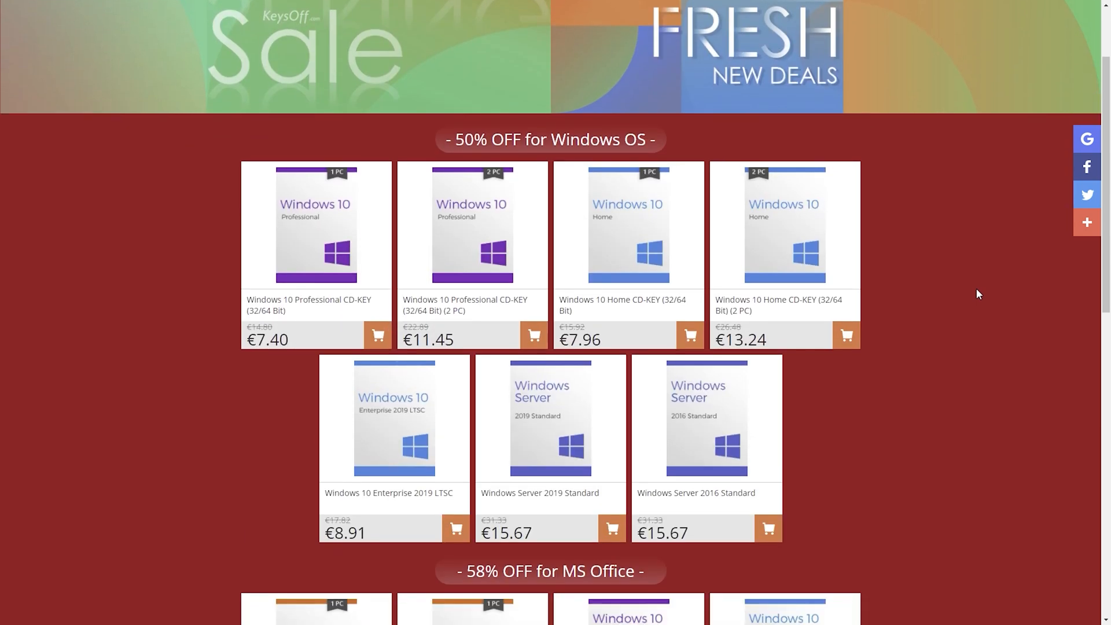
{"action": "scroll", "scroll_direction": "down", "scroll_amount": 3}
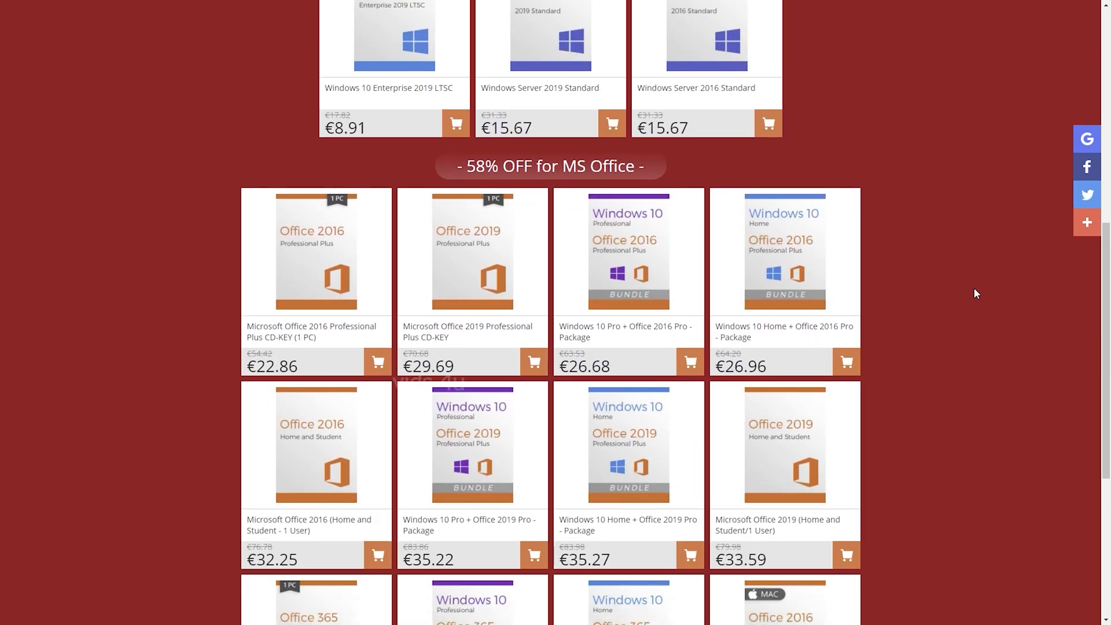
{"action": "scroll", "scroll_direction": "down", "scroll_amount": 3}
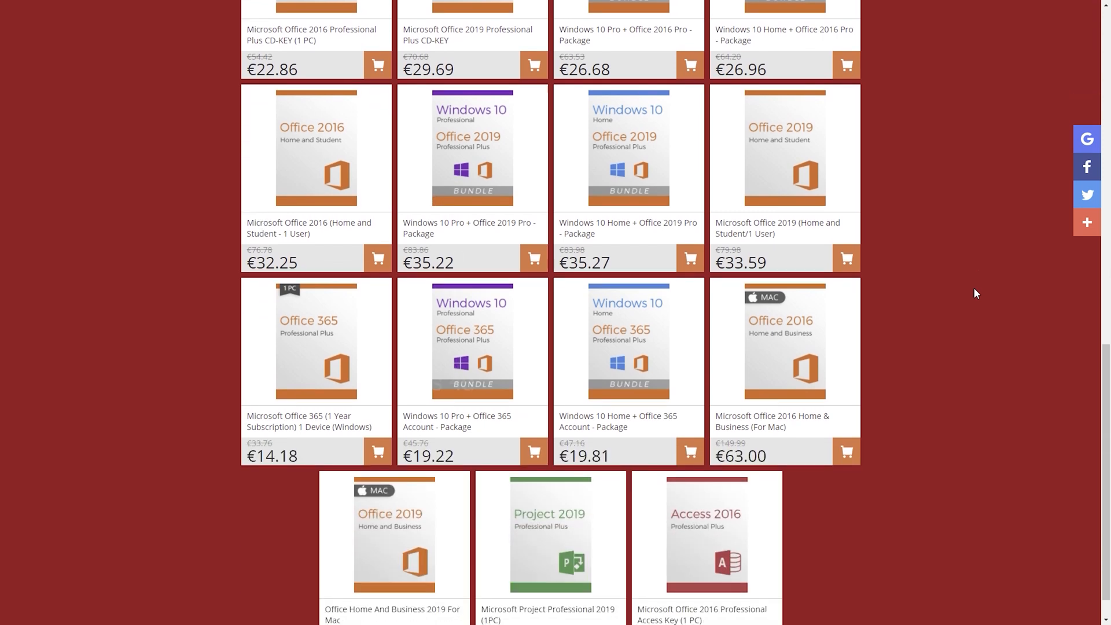
{"action": "scroll", "scroll_direction": "down", "scroll_amount": 3}
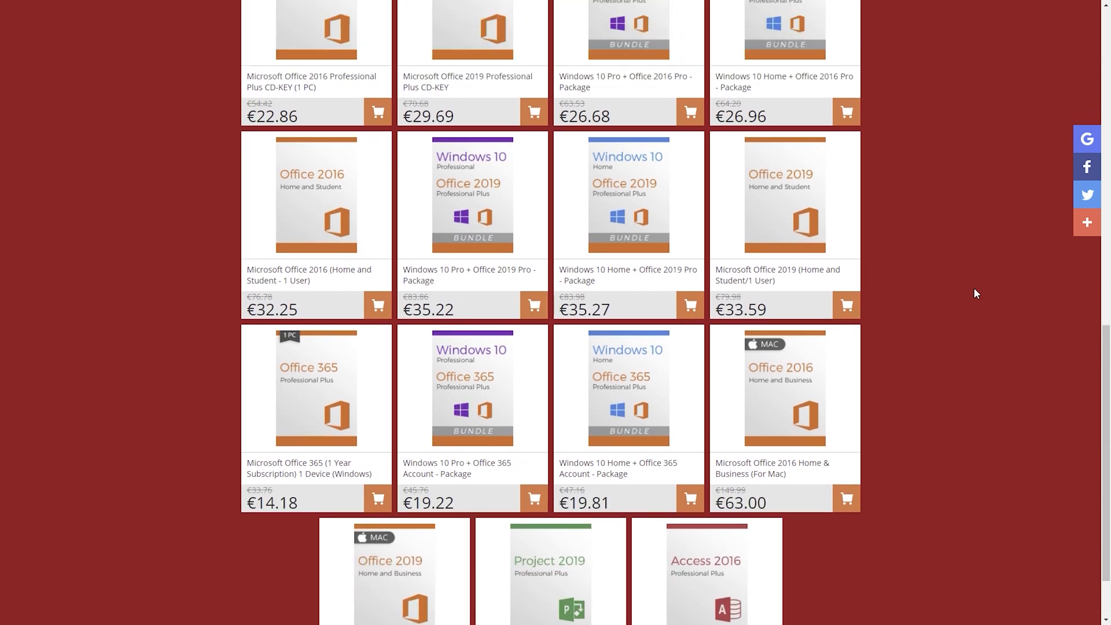
{"action": "scroll", "scroll_direction": "up", "scroll_amount": 3}
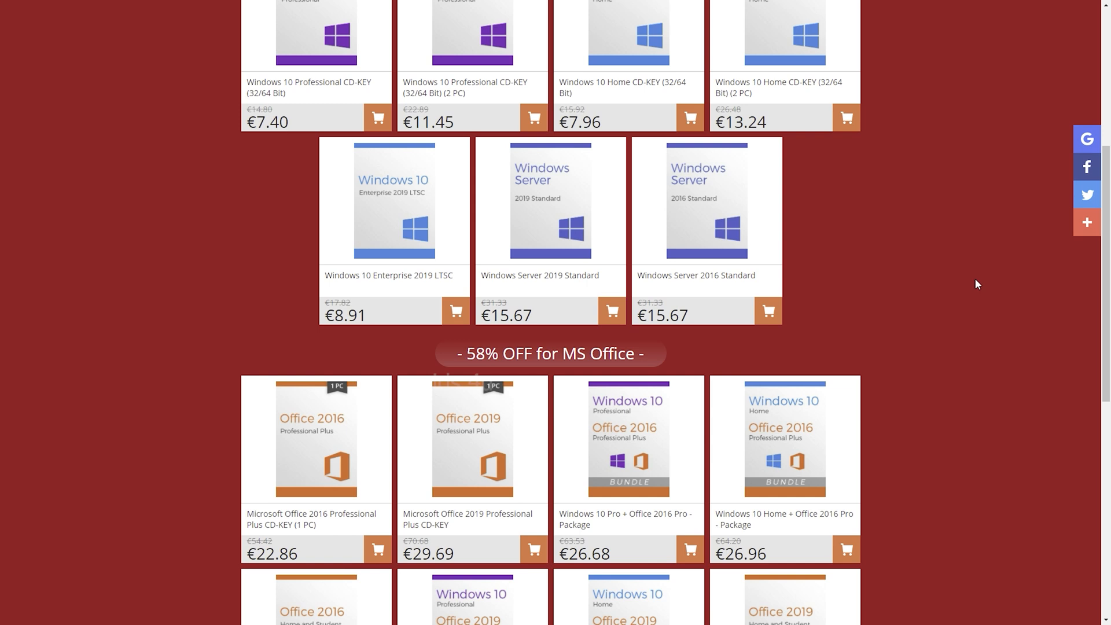
{"action": "scroll", "scroll_direction": "up", "scroll_amount": 3}
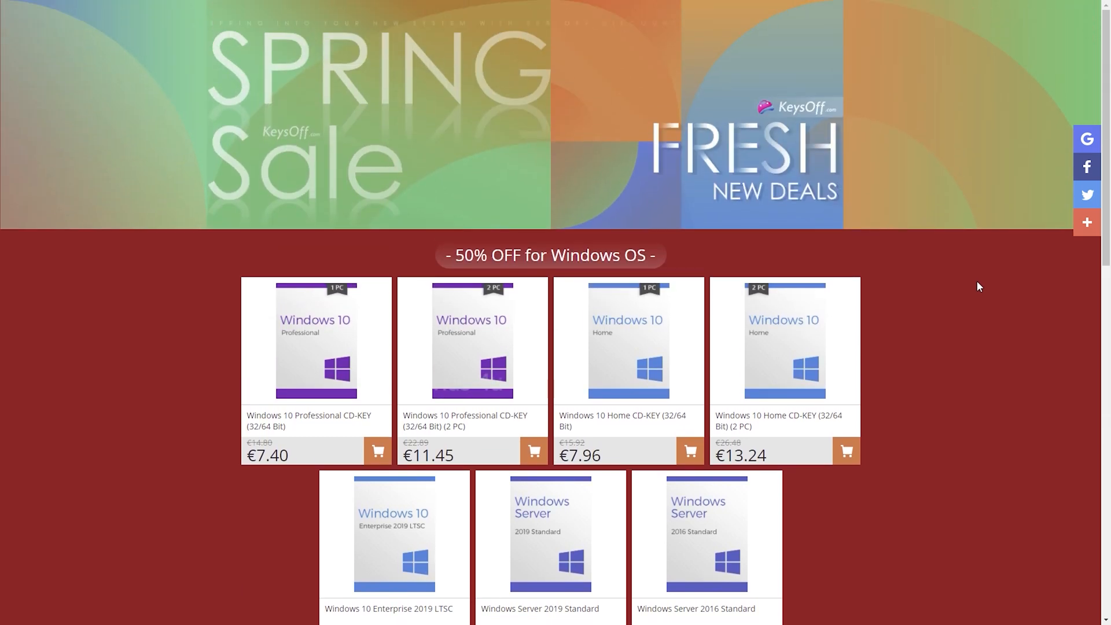
{"action": "scroll", "scroll_direction": "down", "scroll_amount": 3}
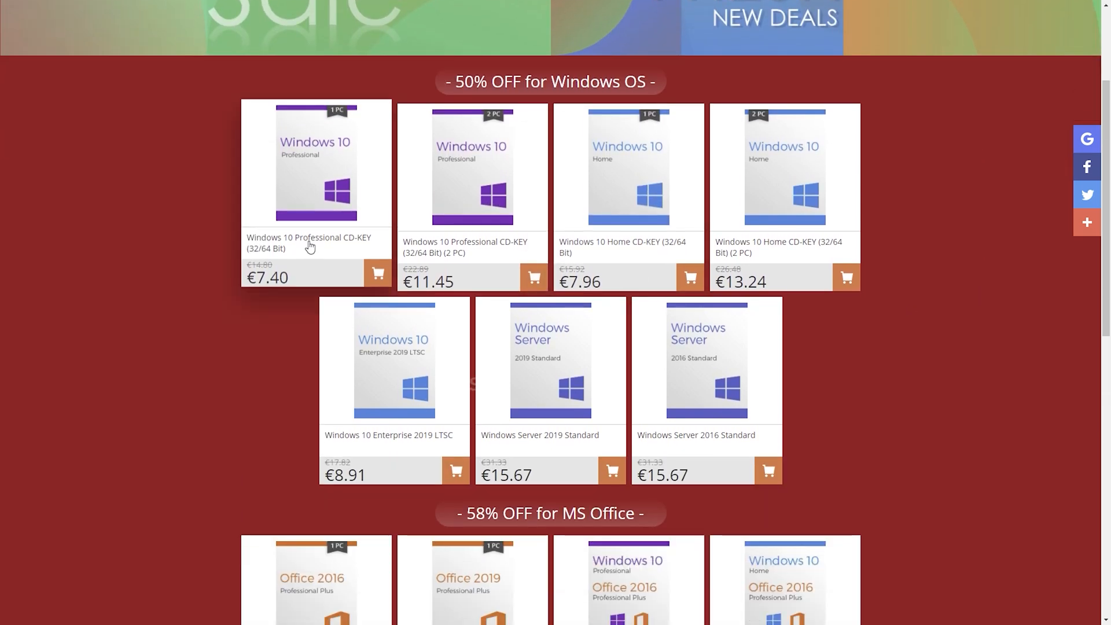
{"action": "scroll", "scroll_direction": "down", "scroll_amount": 3}
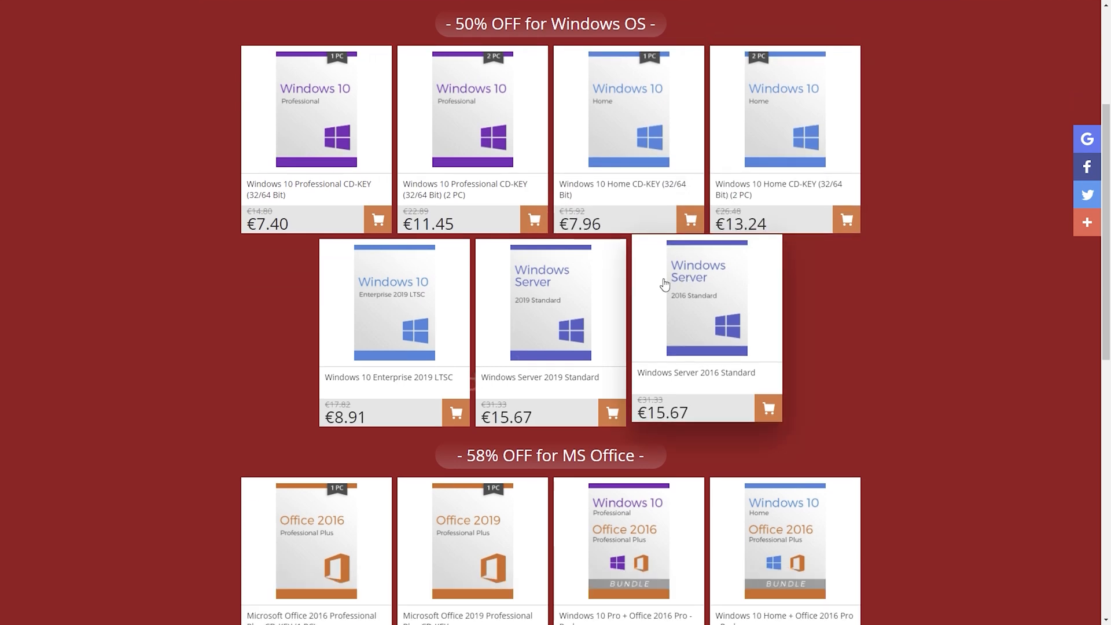
{"action": "scroll", "scroll_direction": "down", "scroll_amount": 3}
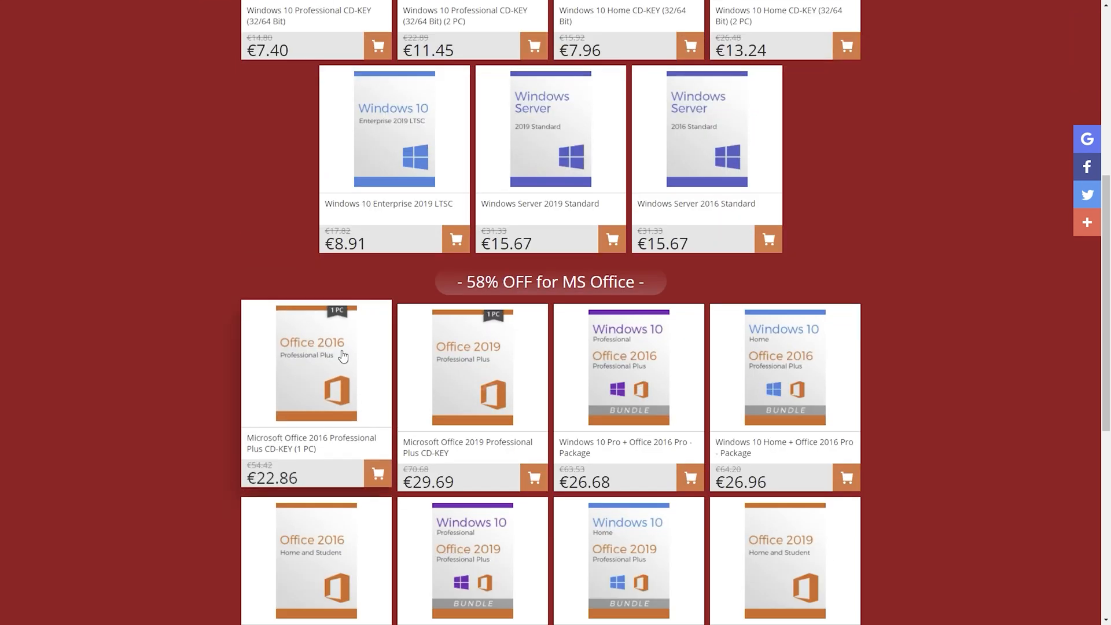
{"action": "scroll", "scroll_direction": "down", "scroll_amount": 3}
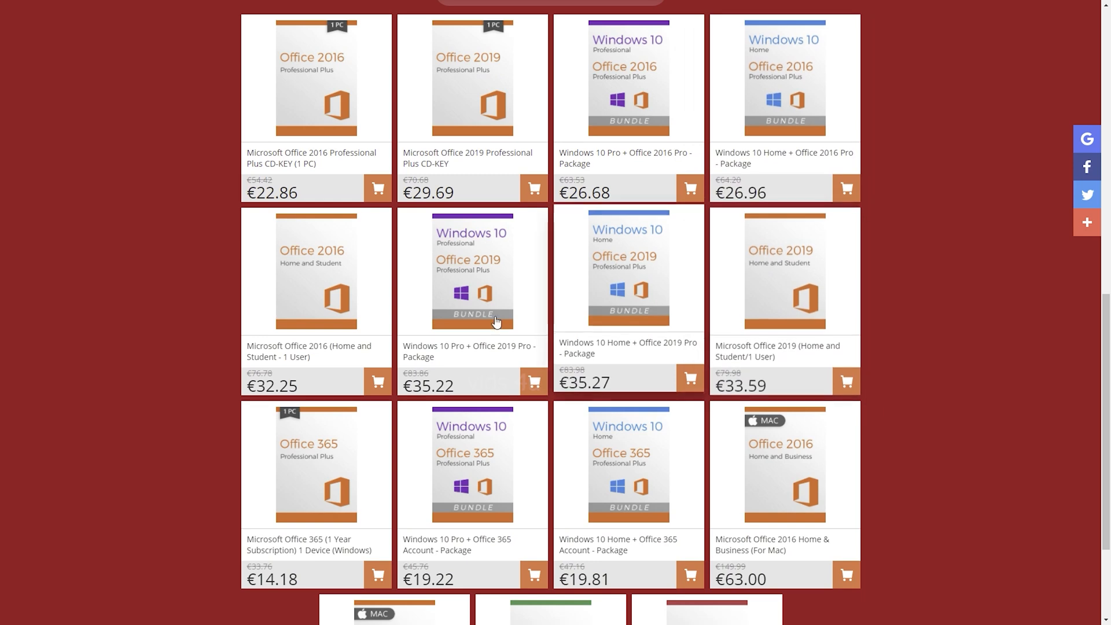
{"action": "scroll", "scroll_direction": "down", "scroll_amount": 3}
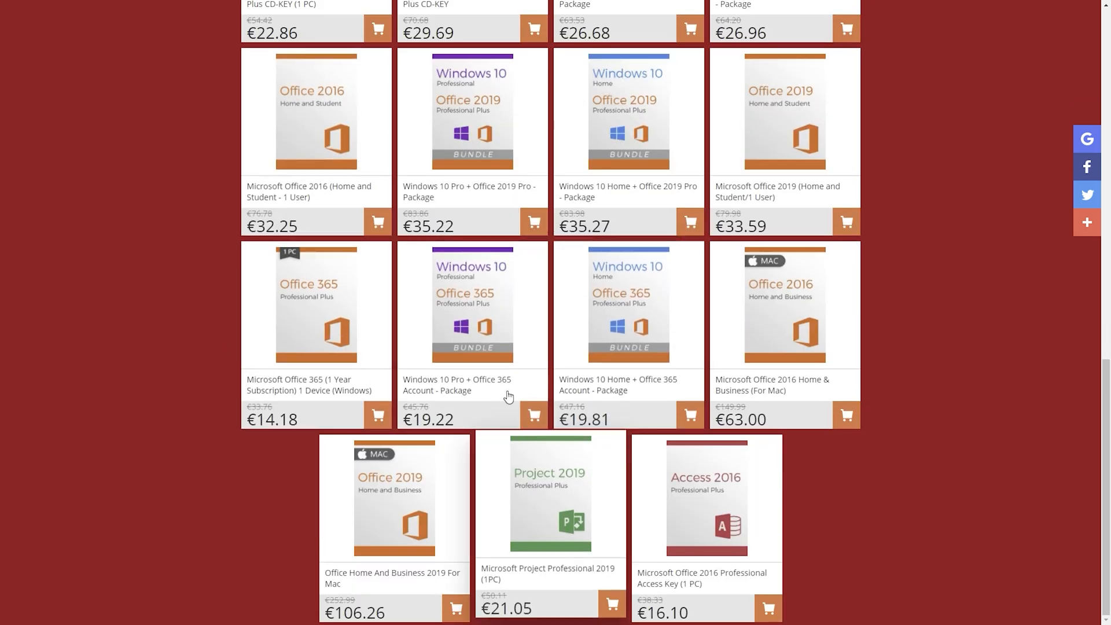
{"action": "scroll", "scroll_direction": "up", "scroll_amount": 3}
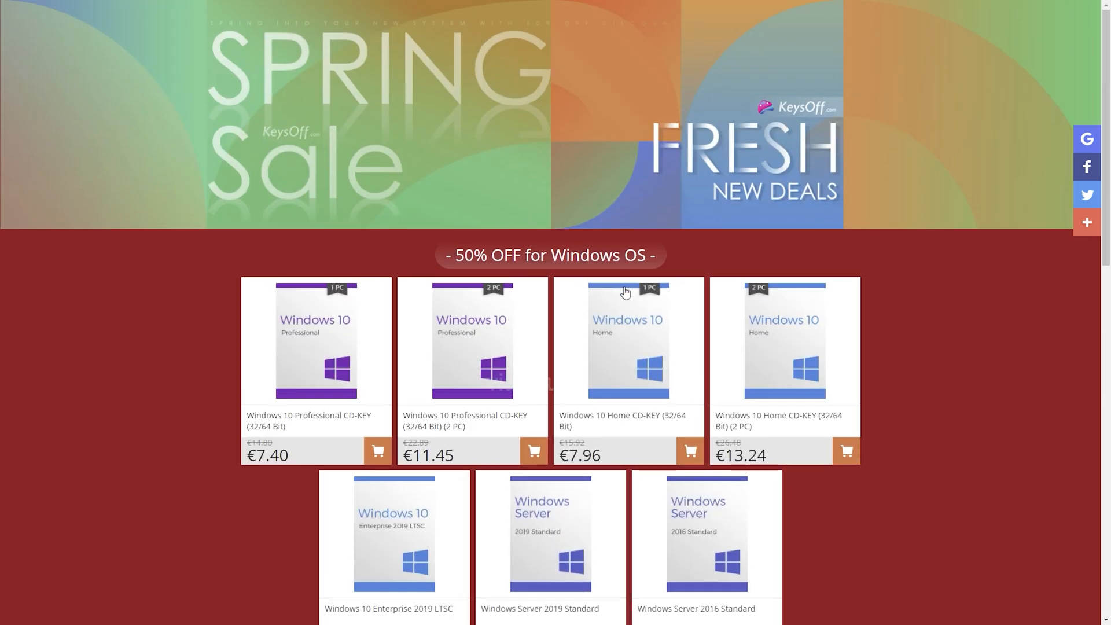
{"action": "mouse_move", "coordinate": [988, 316]}
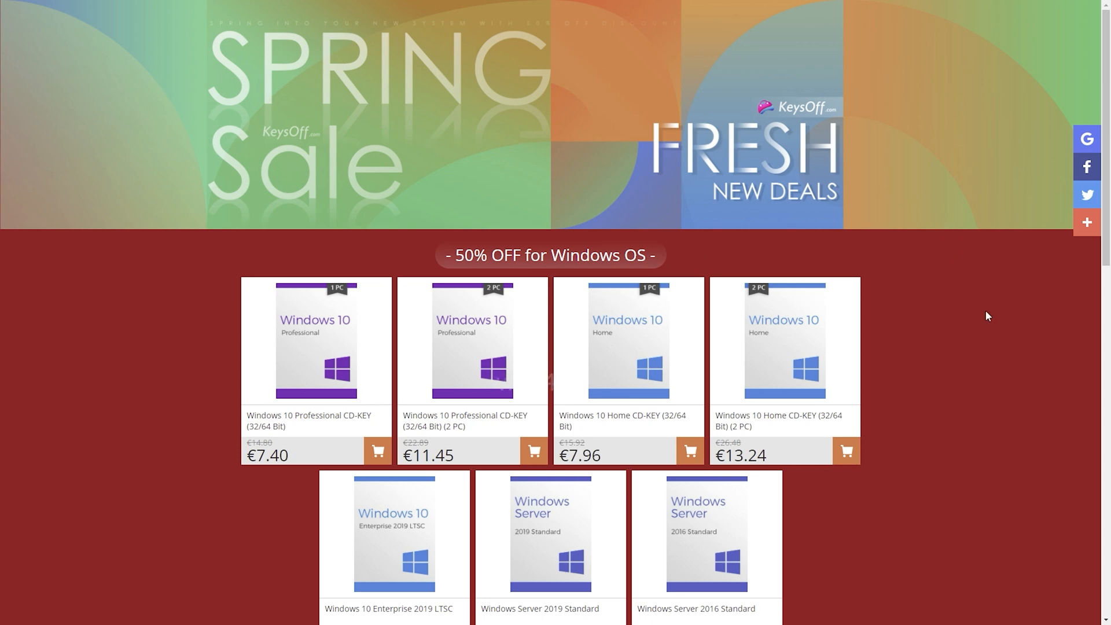
Review the Windows 10 Professional CD-KEY (32/64 Bit) page and add the $15.17 key to the cart
{"action": "left_click", "coordinate": [315, 341]}
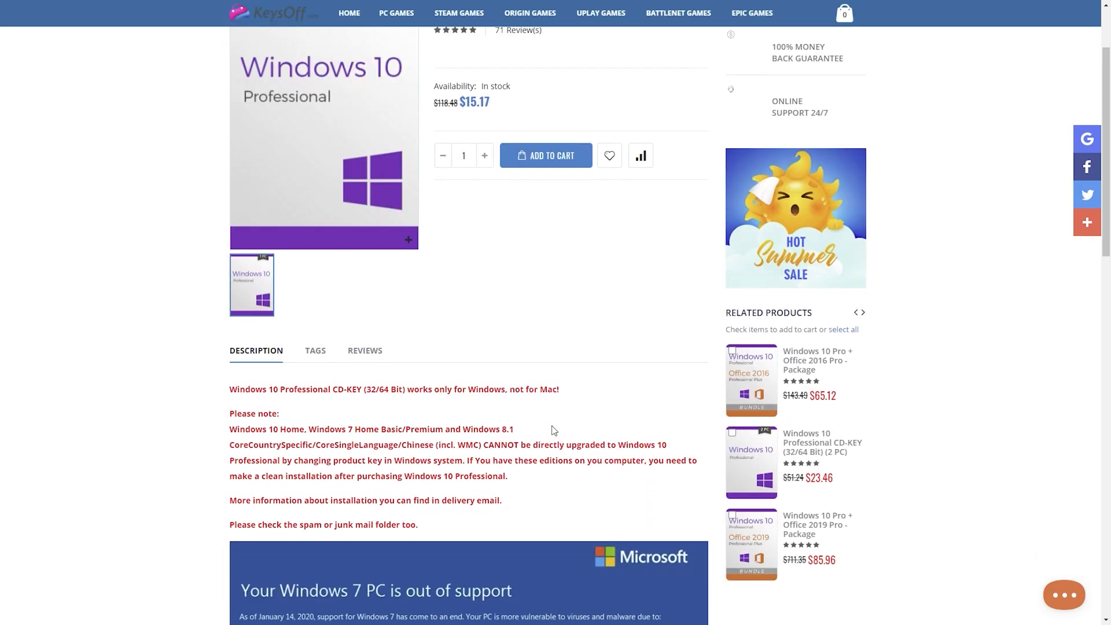
{"action": "scroll", "scroll_direction": "down", "scroll_amount": 3}
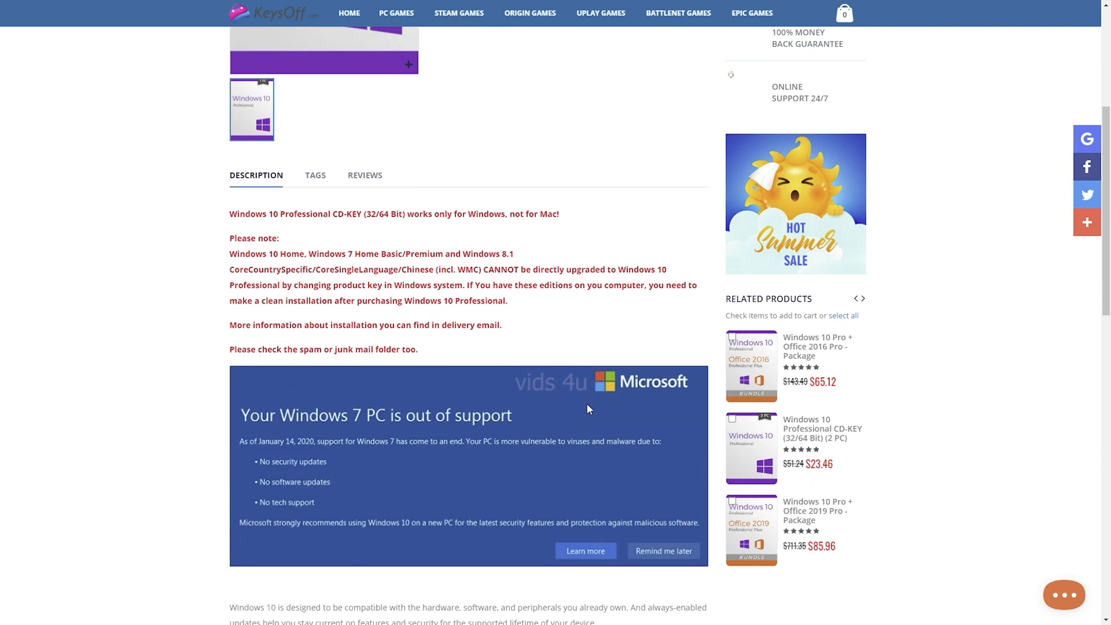
{"action": "scroll", "scroll_direction": "down", "scroll_amount": 3}
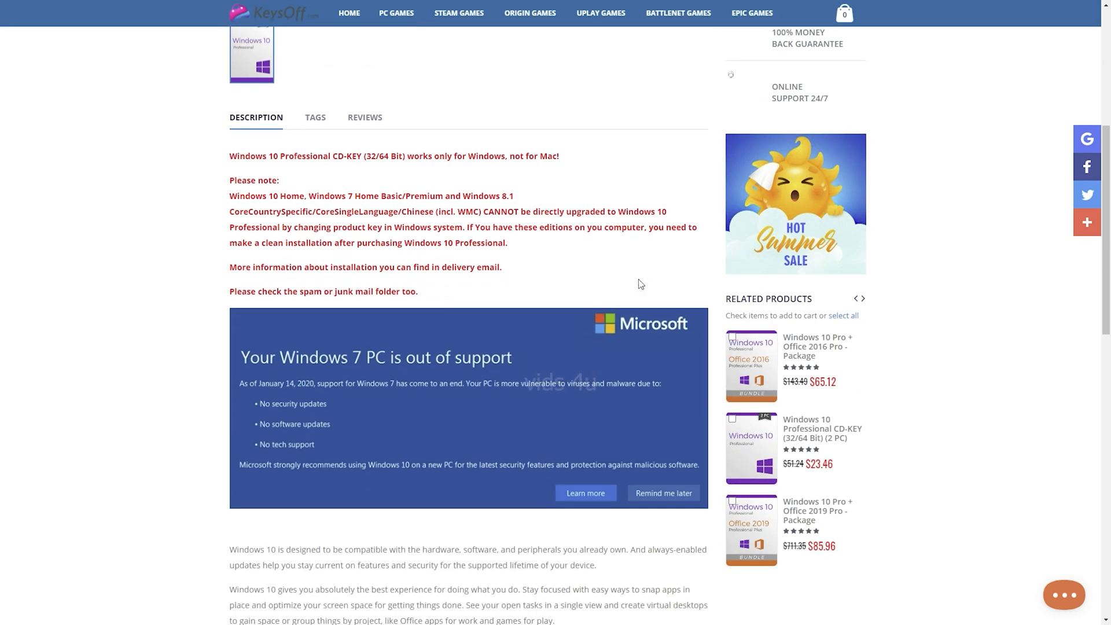
{"action": "scroll", "scroll_direction": "down", "scroll_amount": 3}
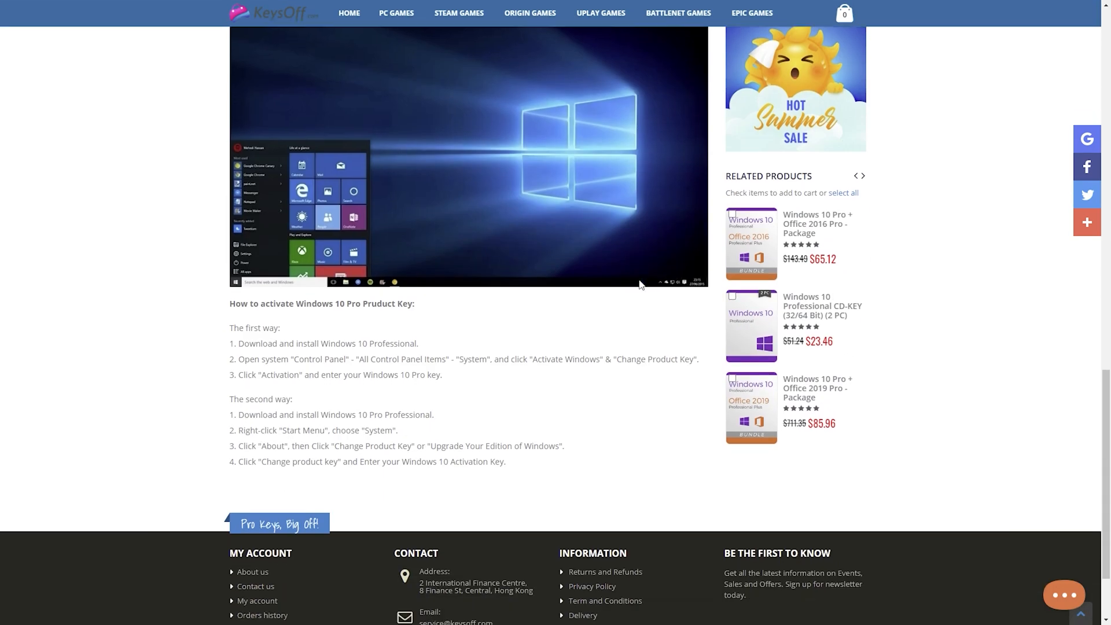
{"action": "scroll", "scroll_direction": "up", "scroll_amount": 3}
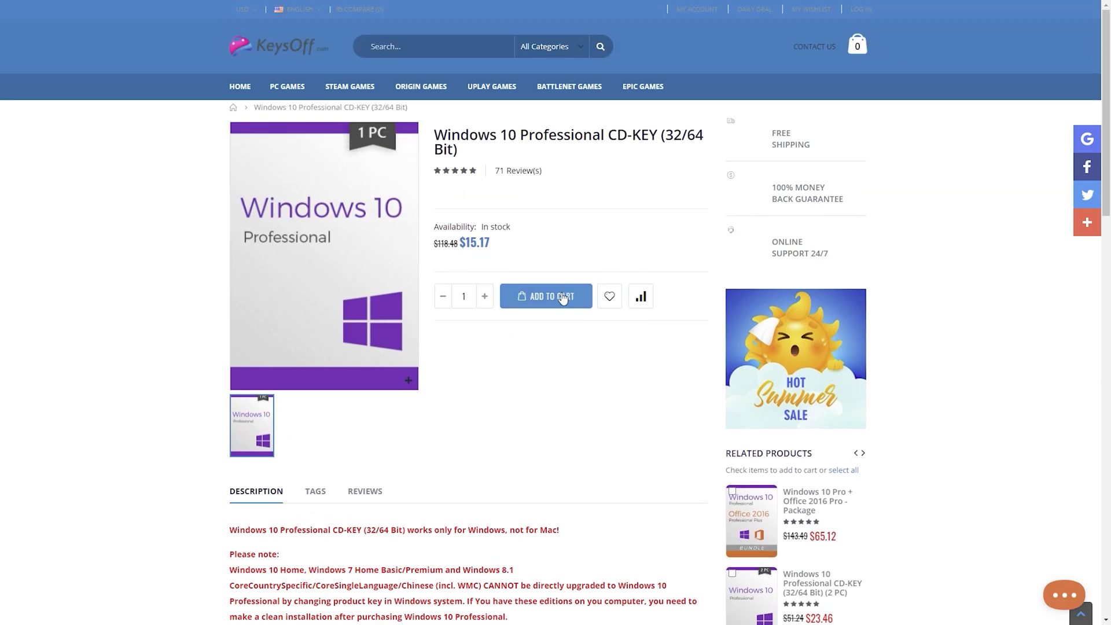
{"action": "left_click", "coordinate": [546, 297]}
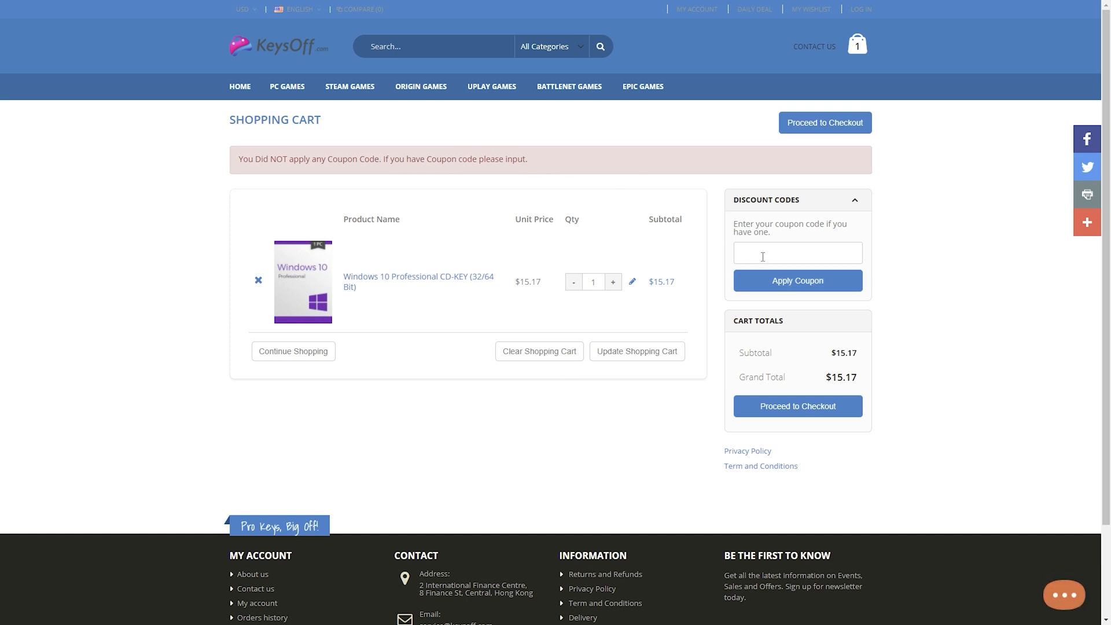
Apply coupon WY50 for a $7.58 grand total and proceed to checkout
{"action": "type", "text": "WY"}
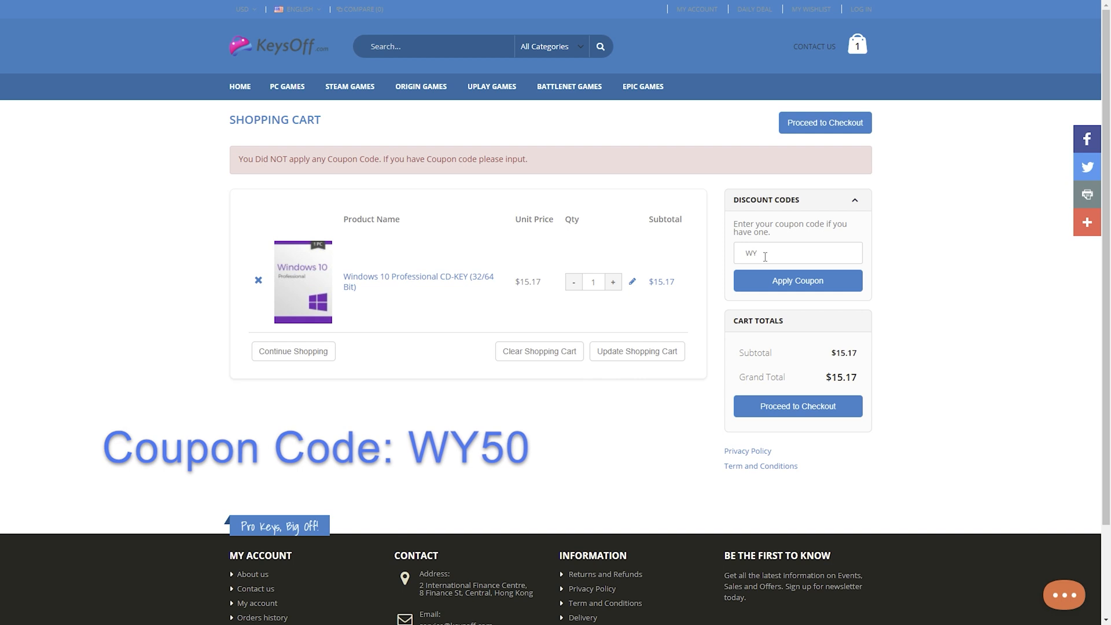
{"action": "type", "text": "50"}
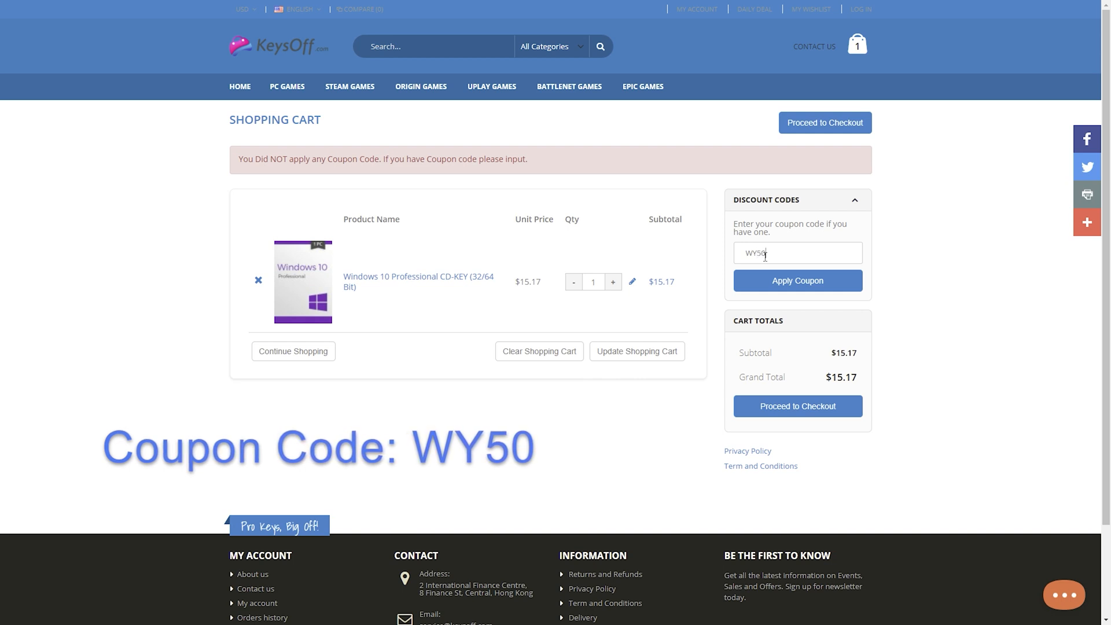
{"action": "left_click", "coordinate": [796, 281]}
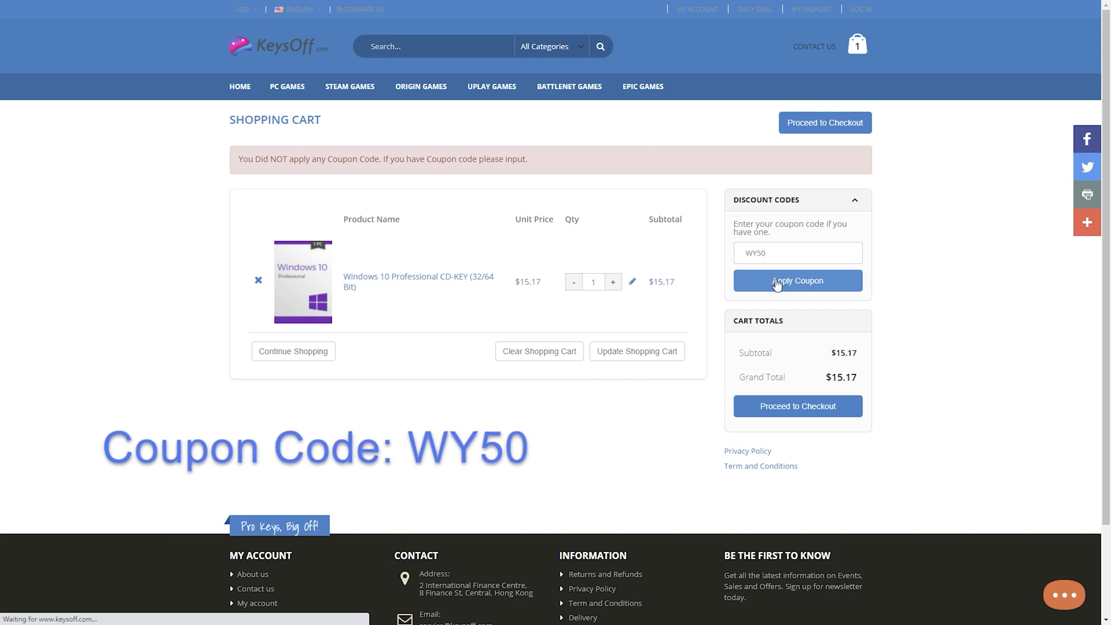
{"action": "left_click", "coordinate": [797, 281]}
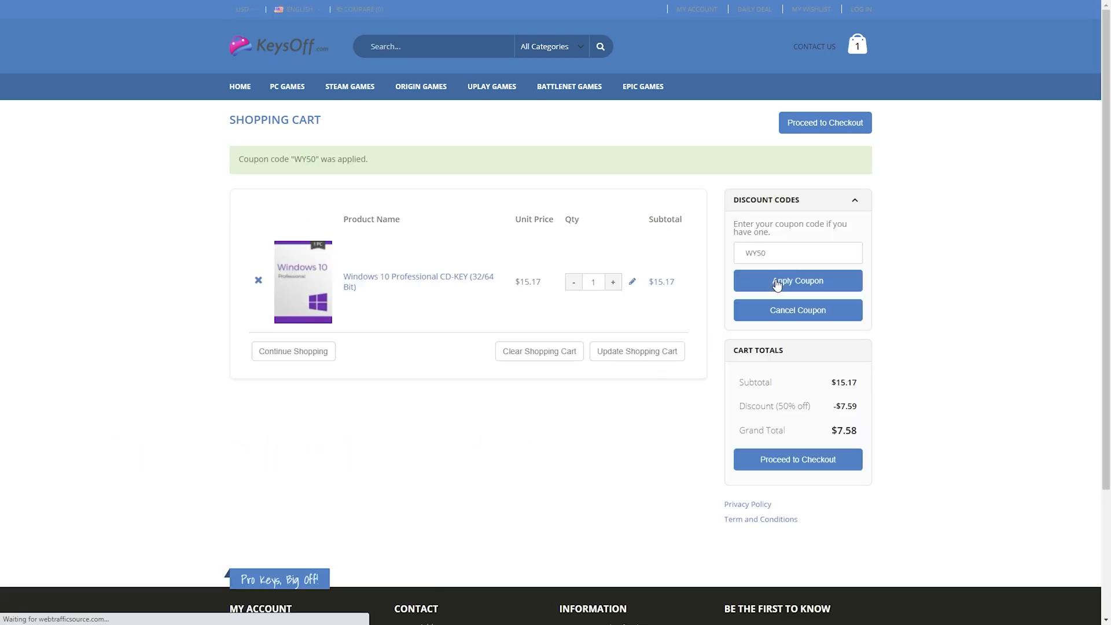
{"action": "mouse_move", "coordinate": [731, 414]}
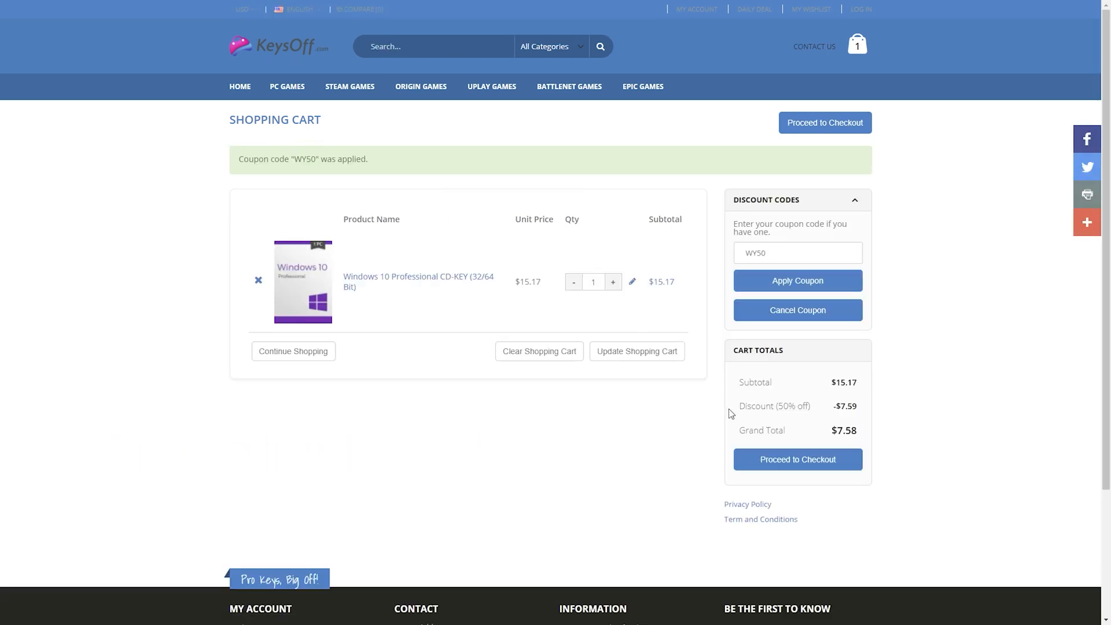
{"action": "double_click", "coordinate": [844, 430]}
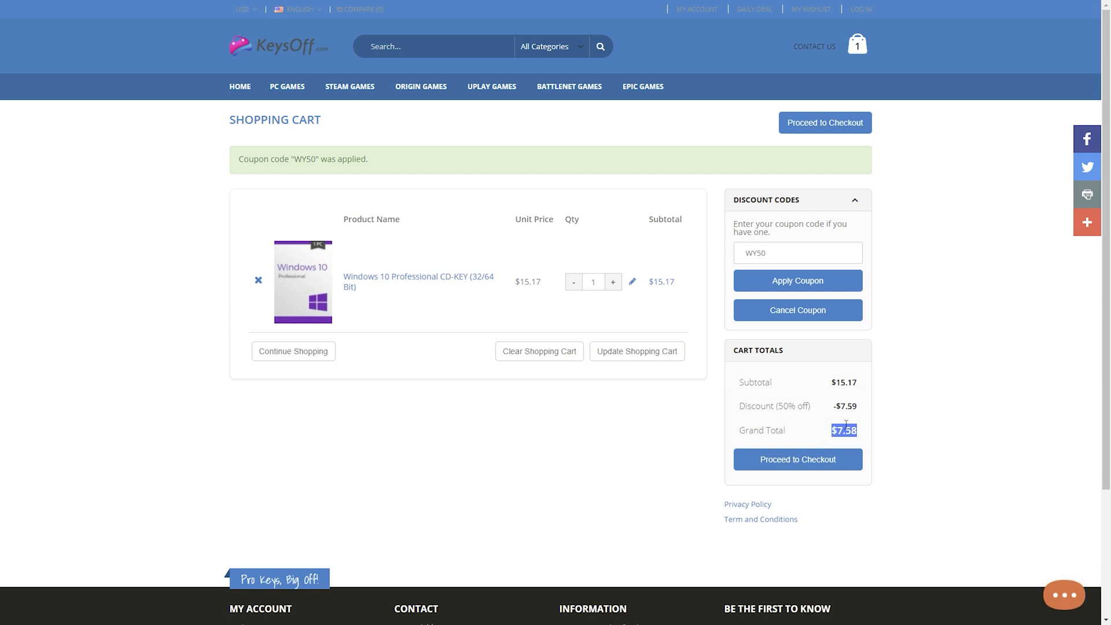
{"action": "left_click", "coordinate": [797, 459]}
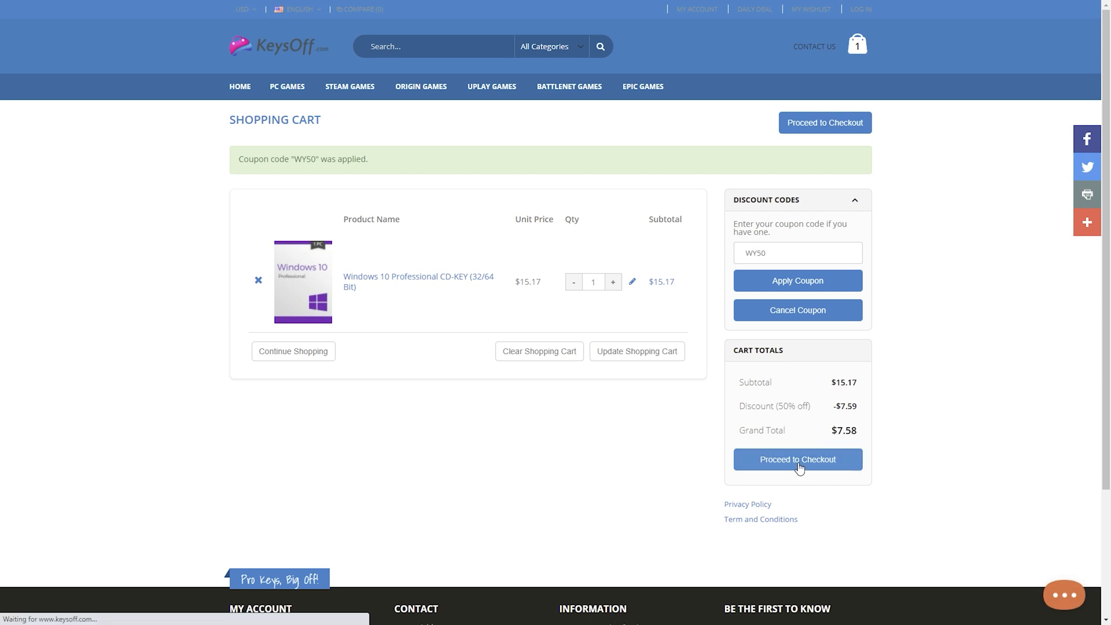
Check out with Cwalletco and pay the 7.58 balance through PayPal
{"action": "left_click", "coordinate": [797, 459]}
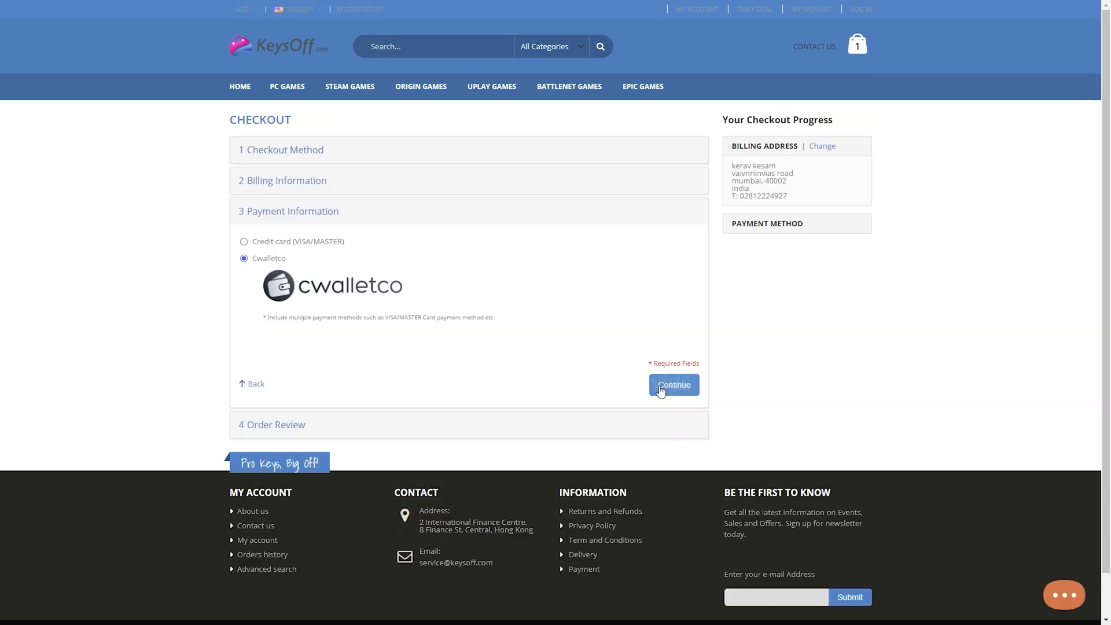
{"action": "left_click", "coordinate": [673, 384]}
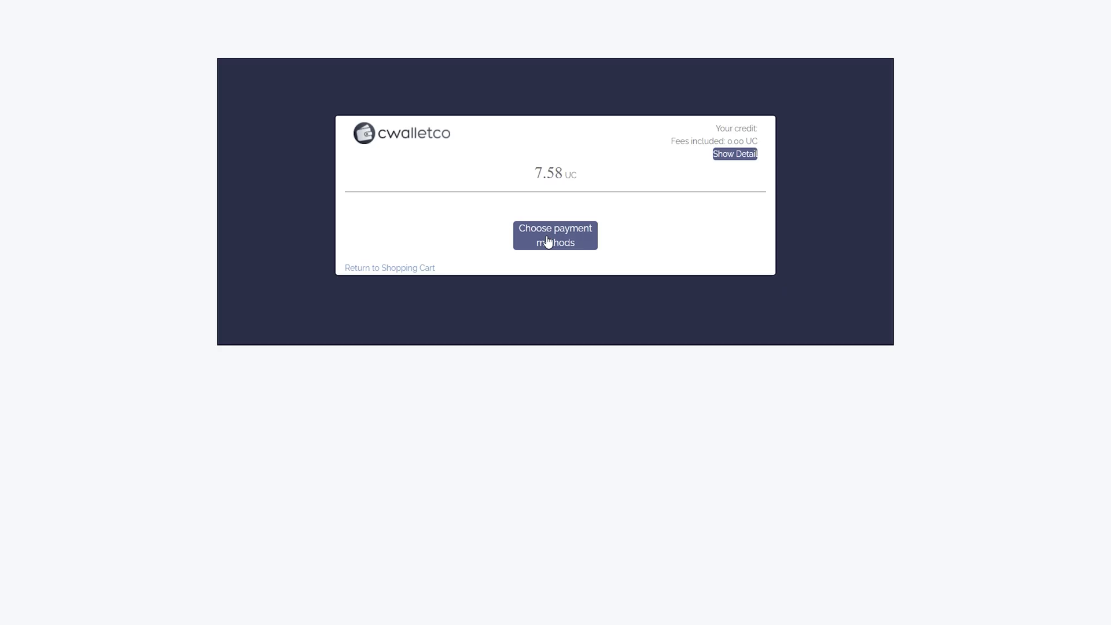
{"action": "left_click", "coordinate": [556, 235]}
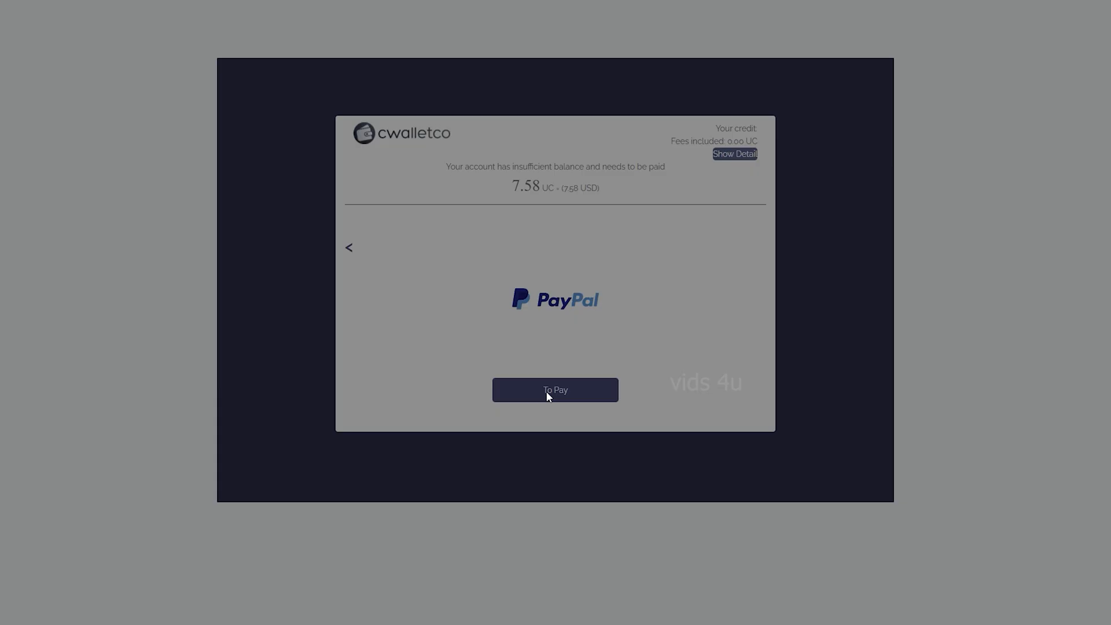
{"action": "left_click", "coordinate": [555, 389]}
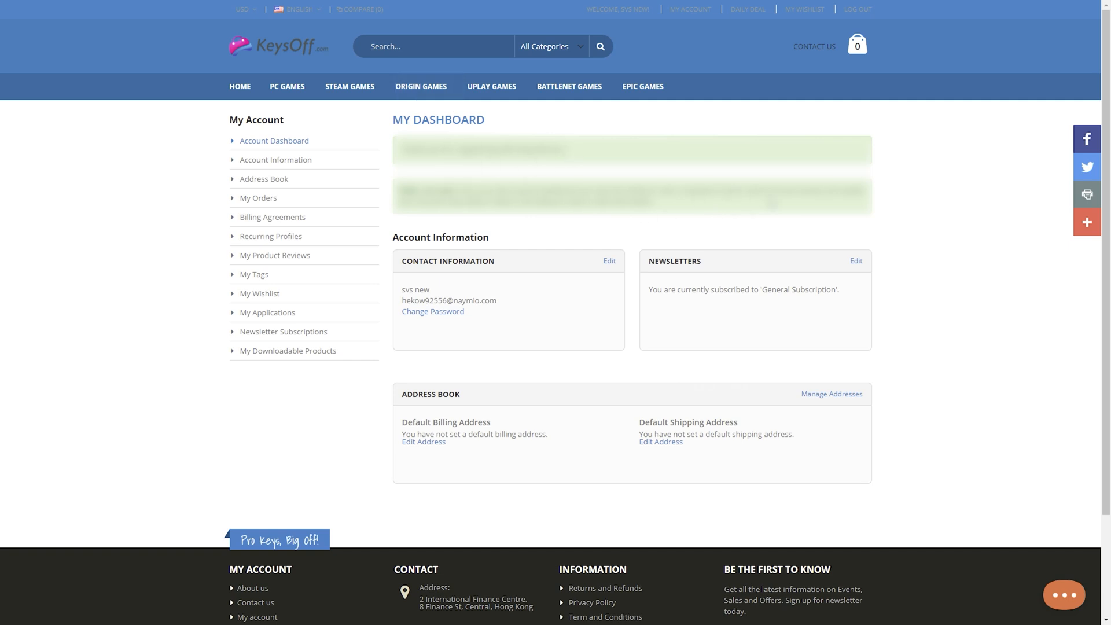
{"action": "mouse_move", "coordinate": [513, 218]}
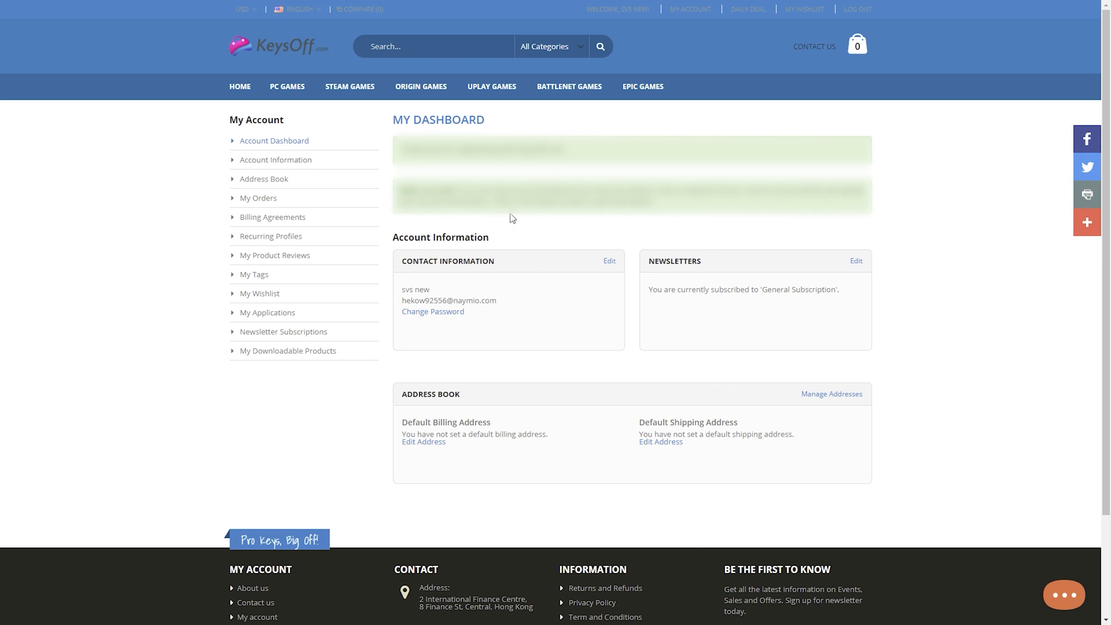
{"action": "mouse_move", "coordinate": [612, 306]}
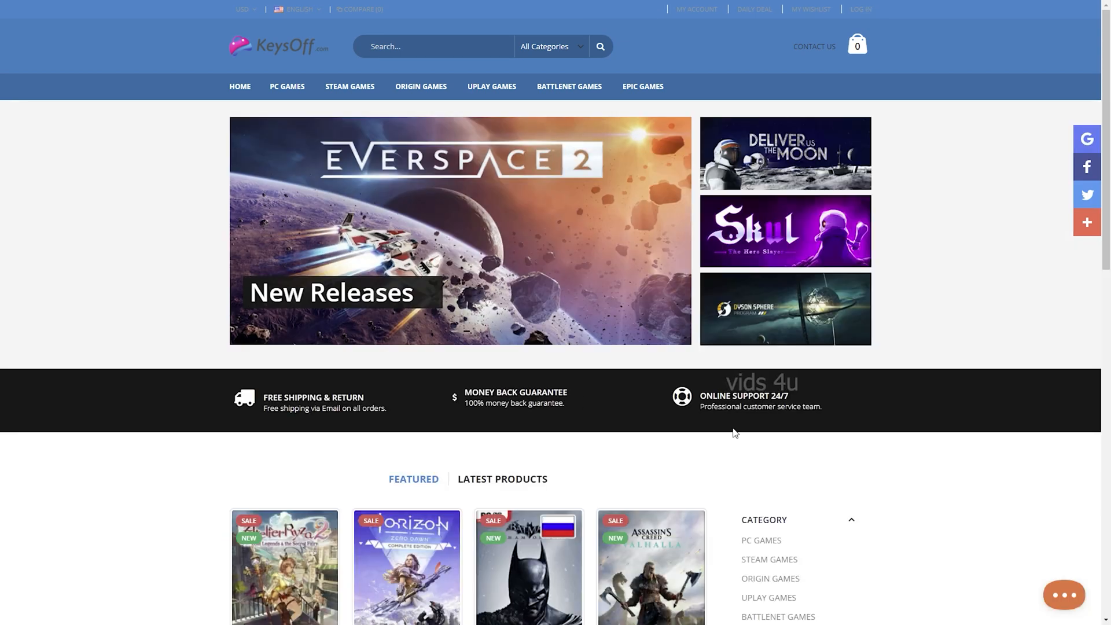
{"action": "mouse_move", "coordinate": [308, 426]}
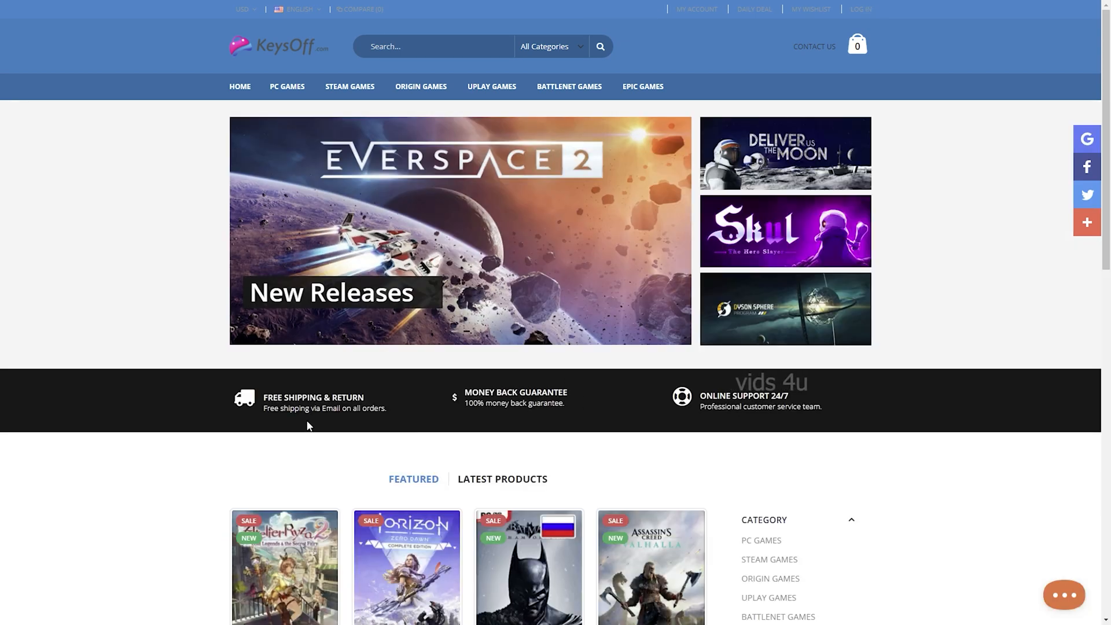
Scroll through the KeysOff homepage with the empty cart, then switch to File Explorer
{"action": "scroll", "scroll_direction": "down", "scroll_amount": 3}
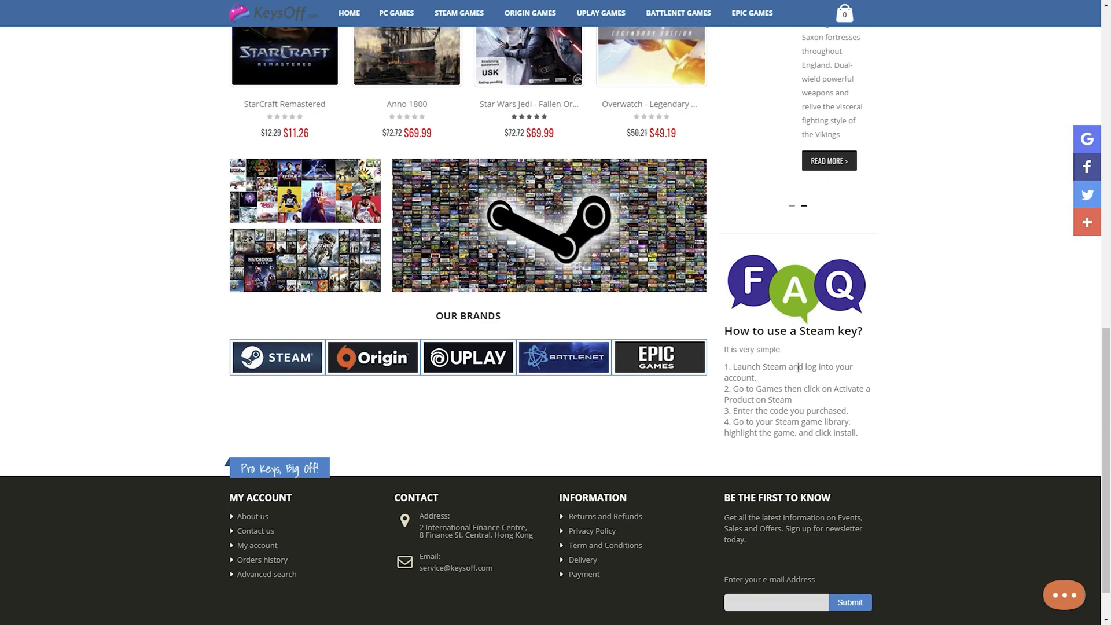
{"action": "scroll", "scroll_direction": "up", "scroll_amount": 3}
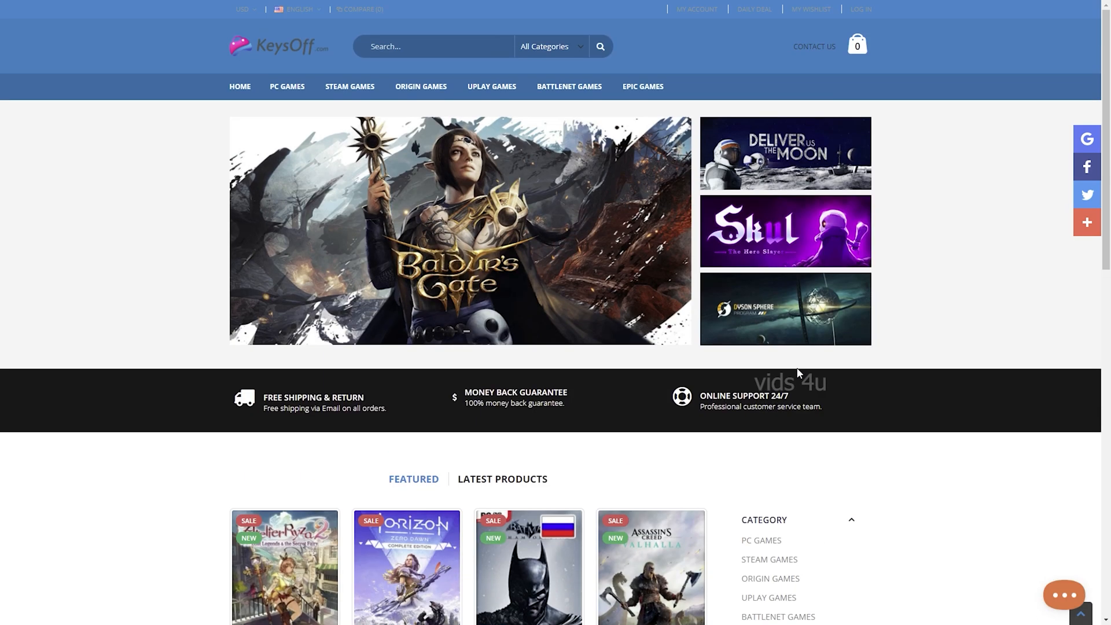
{"action": "mouse_move", "coordinate": [798, 248]}
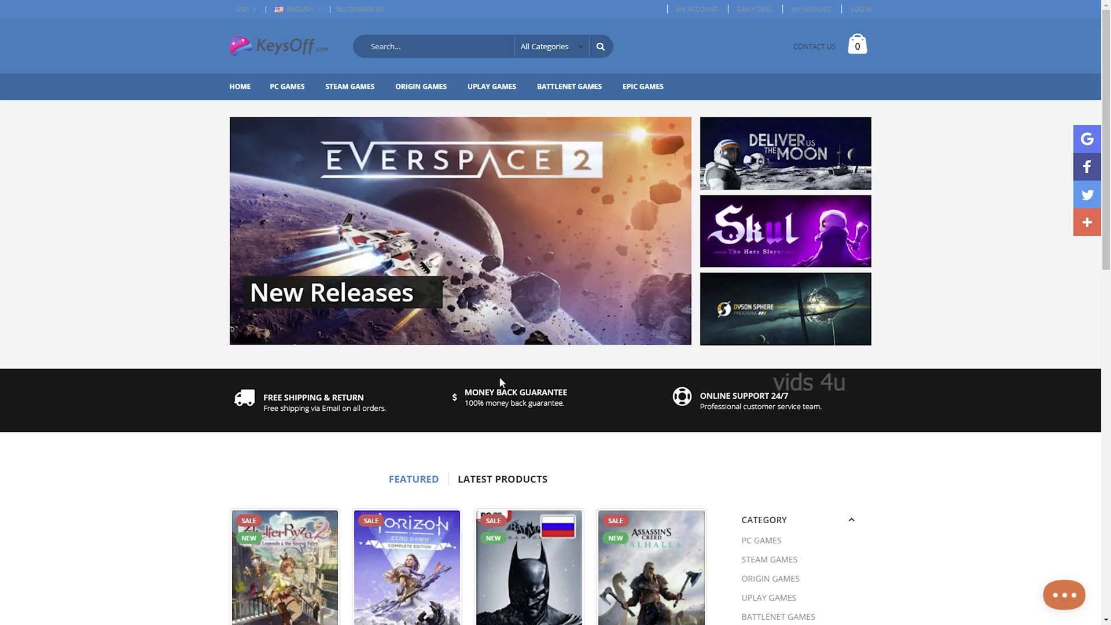
{"action": "mouse_move", "coordinate": [566, 285]}
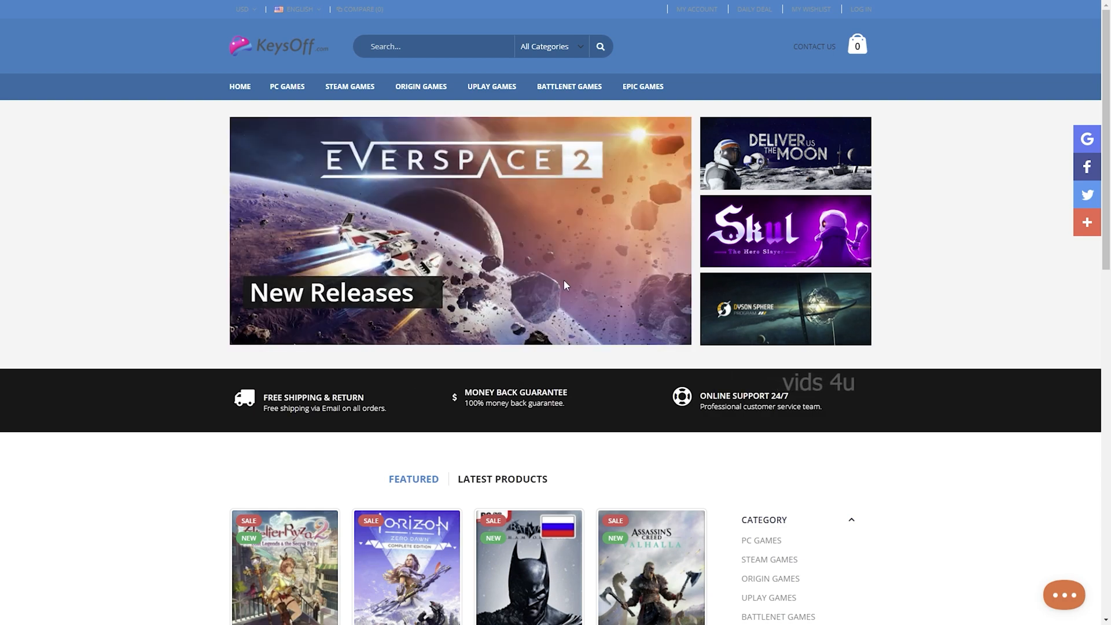
{"action": "scroll", "scroll_direction": "down", "scroll_amount": 3}
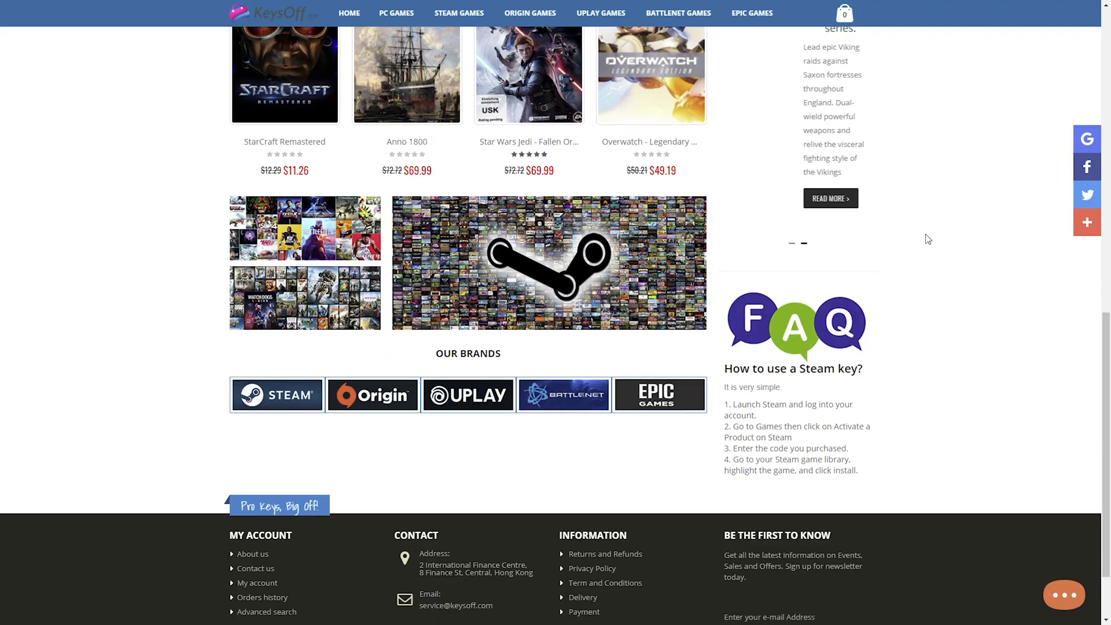
{"action": "left_click", "coordinate": [10, 615]}
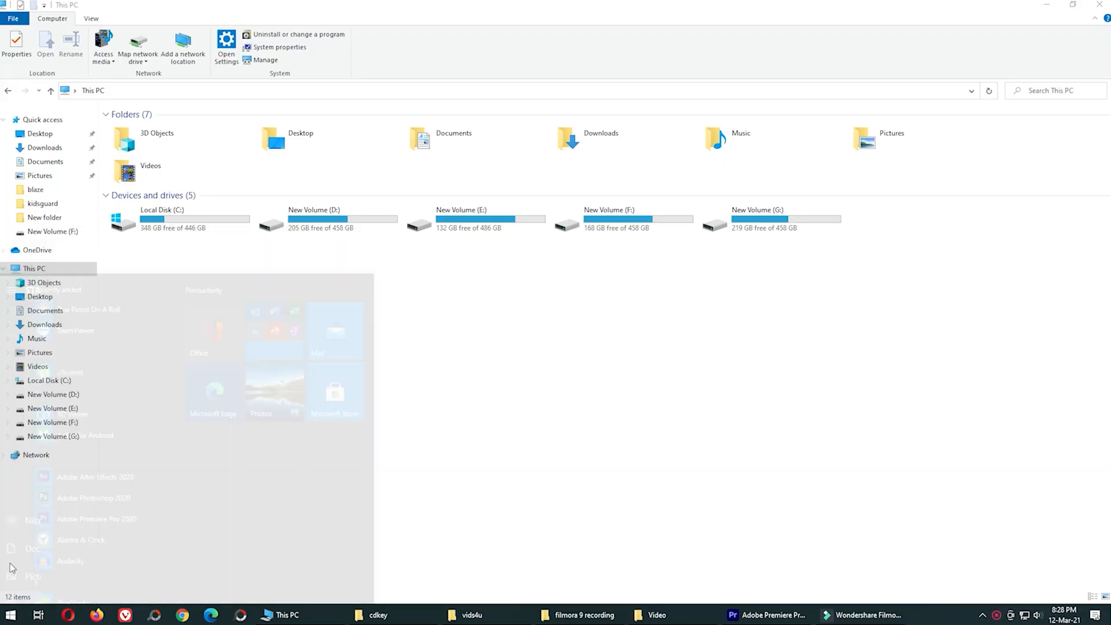
Activate Windows 10 Pro in Settings with the purchased product key and close the confirmation
{"action": "left_click", "coordinate": [226, 44]}
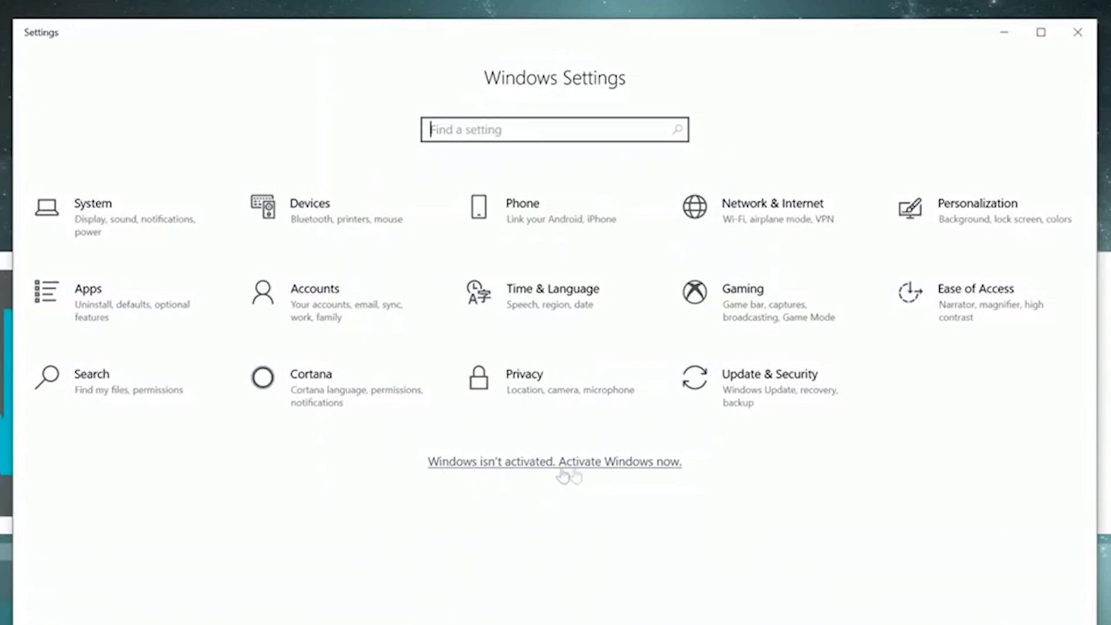
{"action": "left_click", "coordinate": [555, 462]}
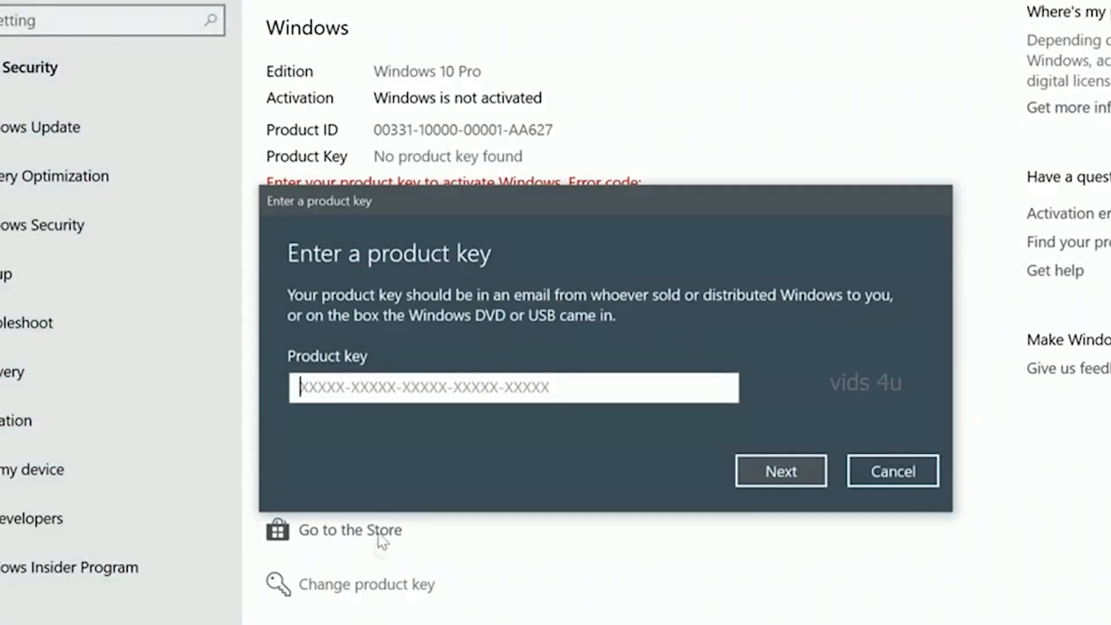
{"action": "left_click", "coordinate": [781, 470]}
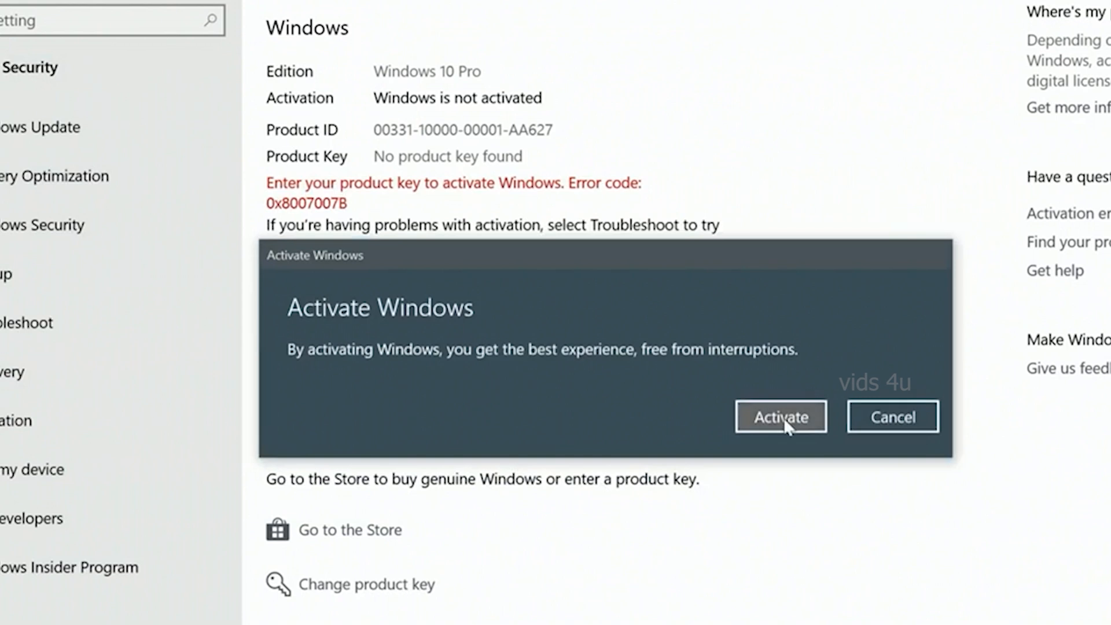
{"action": "left_click", "coordinate": [781, 417]}
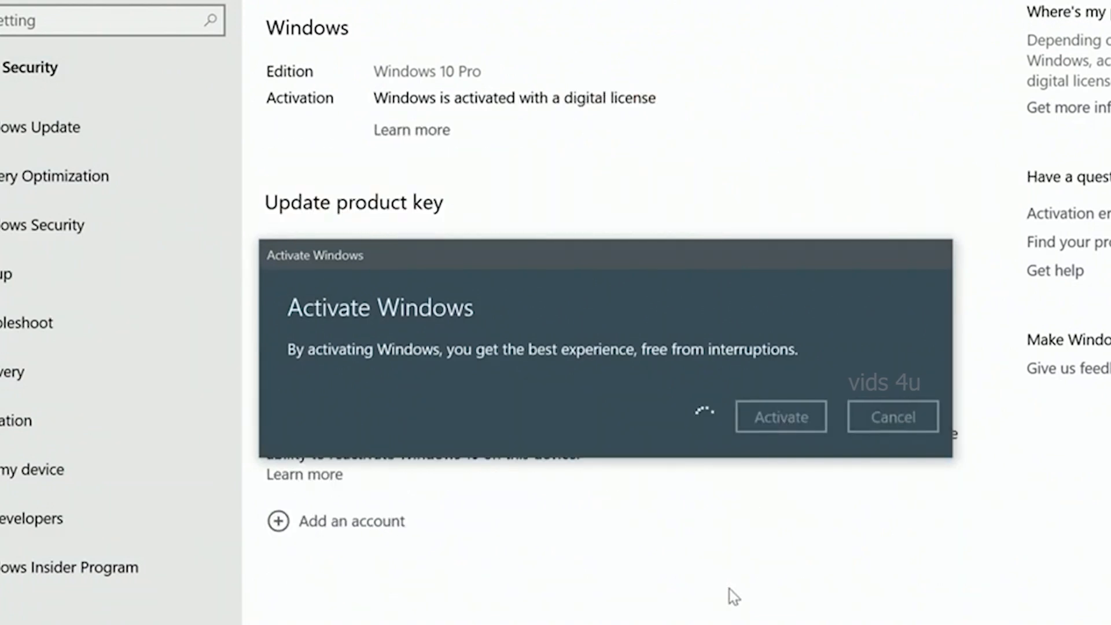
{"action": "left_click", "coordinate": [780, 416]}
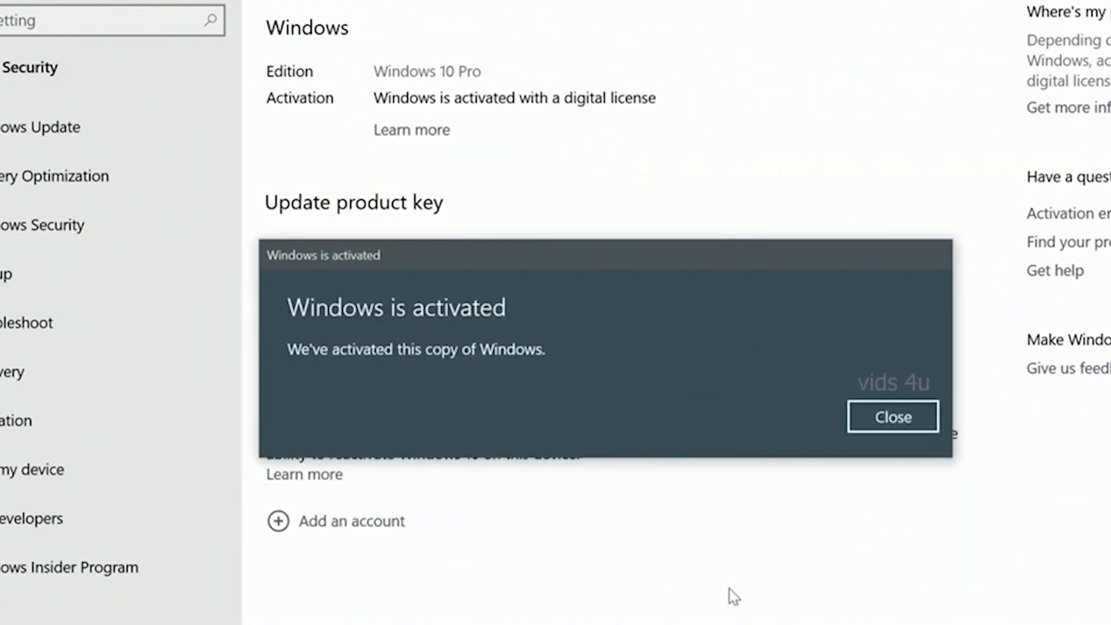
{"action": "left_click", "coordinate": [893, 416]}
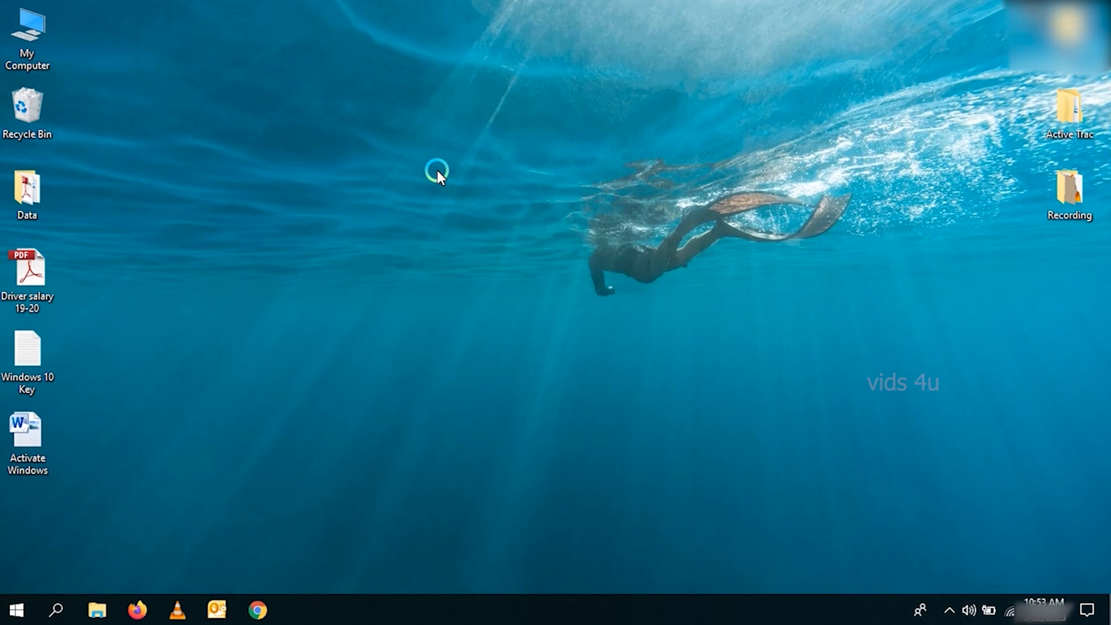
Browse the Spring Sale's 50% off Windows deals, then scroll the KeysOff homepage
{"action": "right_click", "coordinate": [439, 173]}
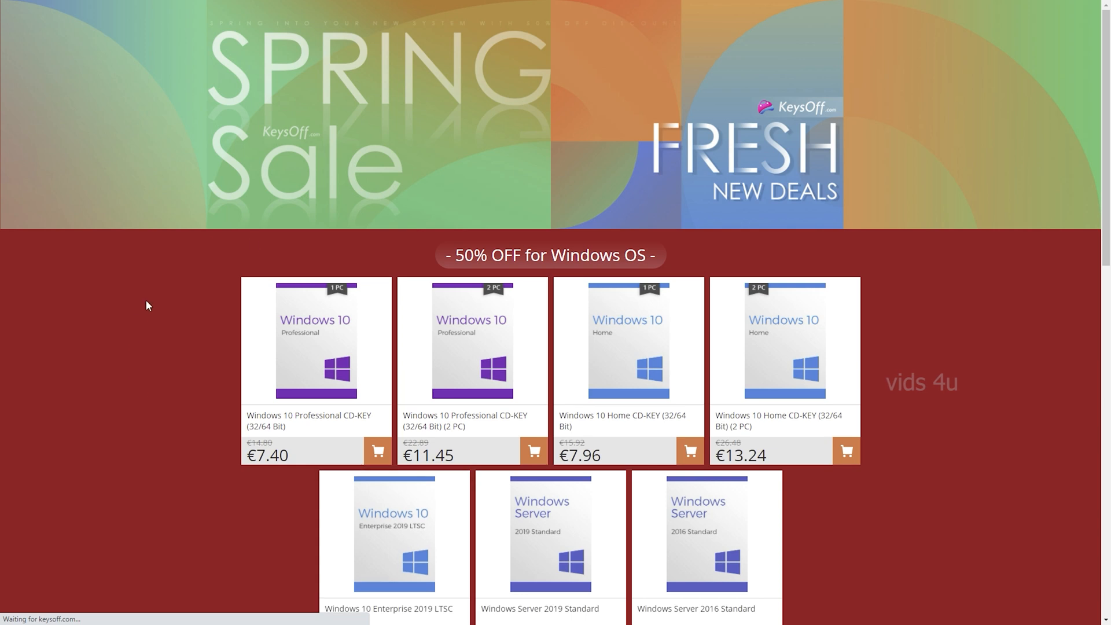
{"action": "mouse_move", "coordinate": [909, 350]}
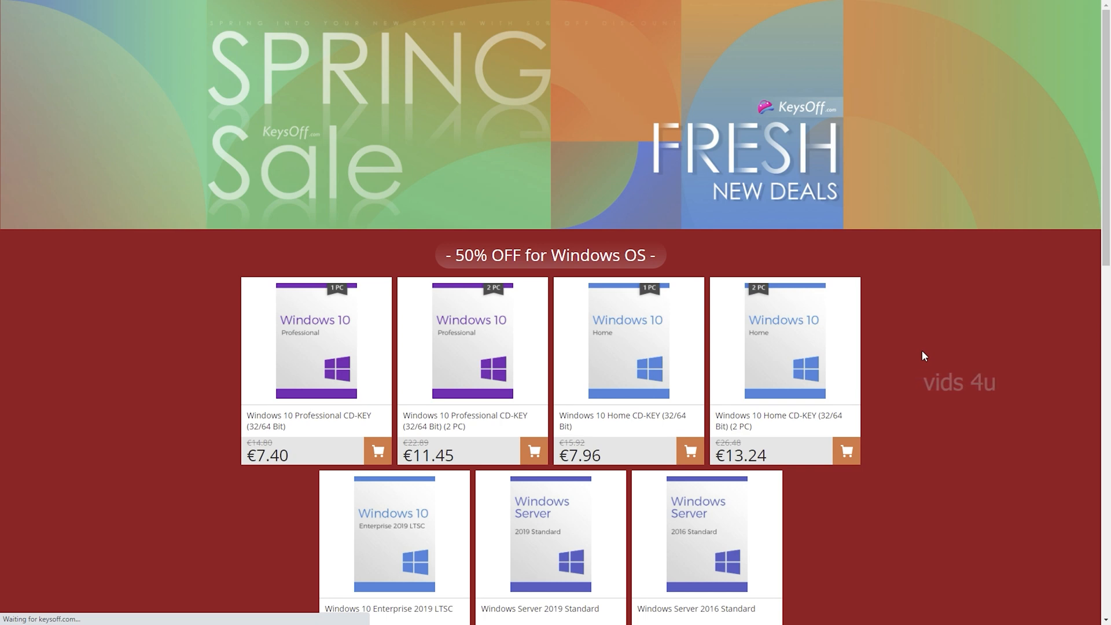
{"action": "scroll", "scroll_direction": "down", "scroll_amount": 3}
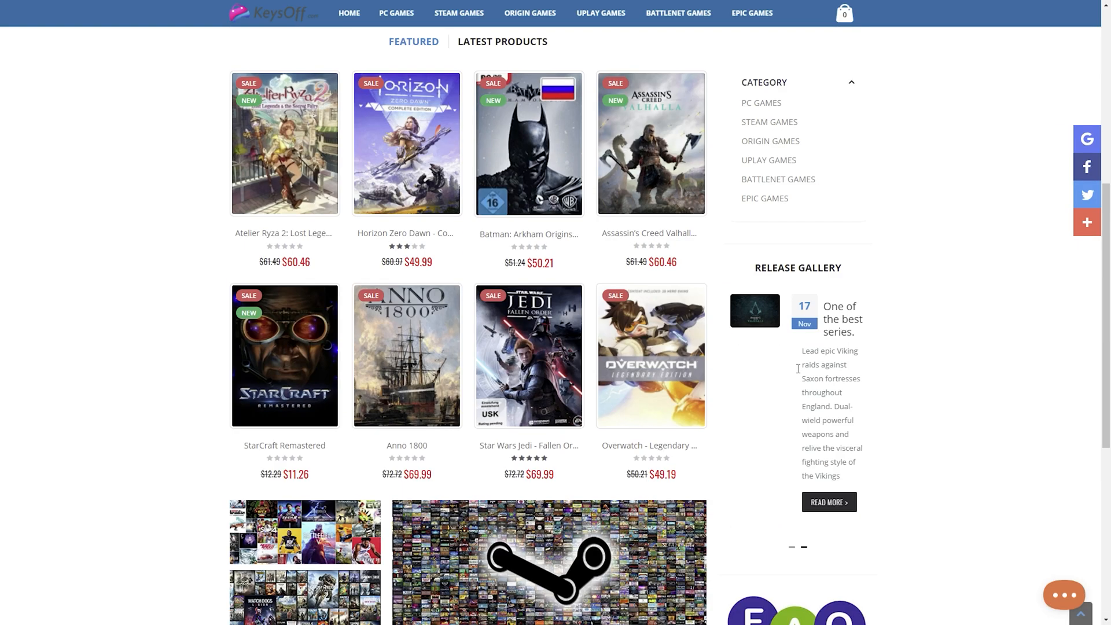
{"action": "scroll", "scroll_direction": "up", "scroll_amount": 3}
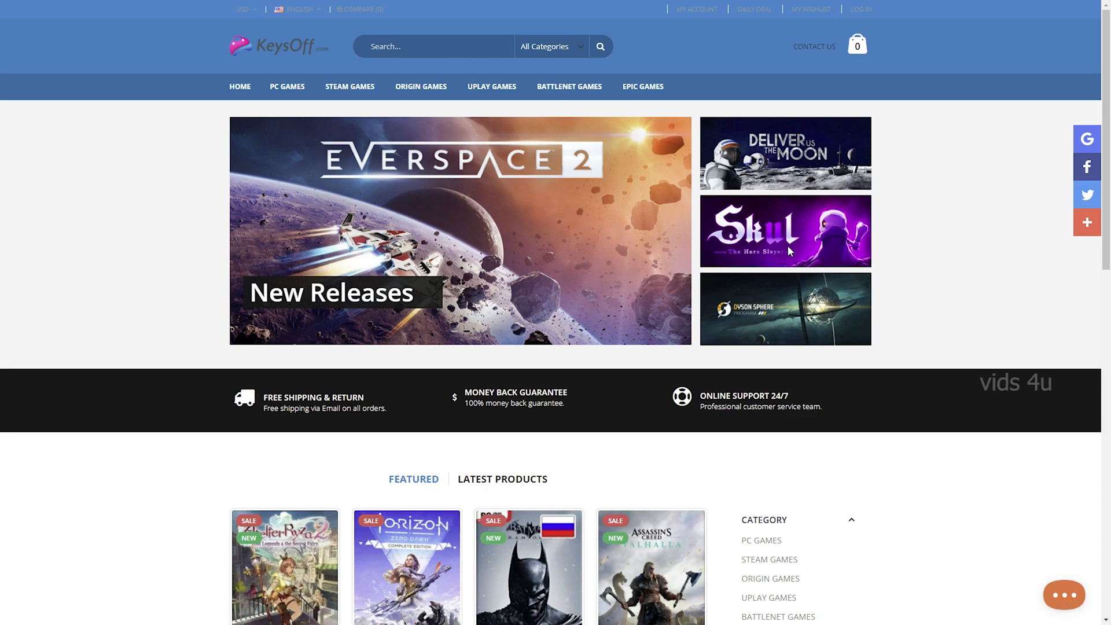
{"action": "scroll", "scroll_direction": "down", "scroll_amount": 3}
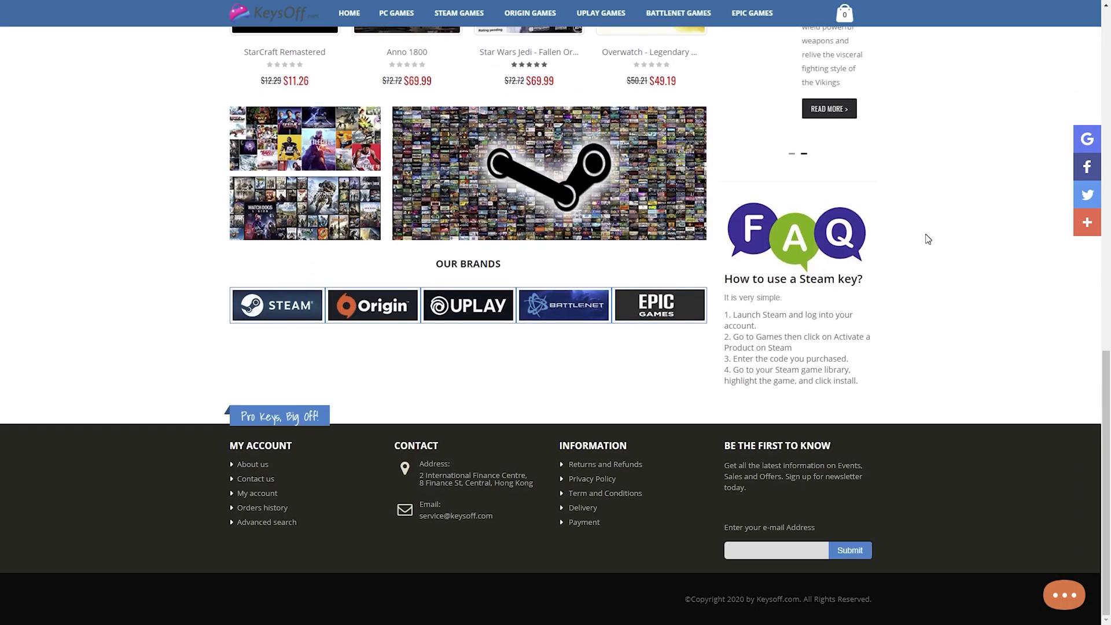
{"action": "scroll", "scroll_direction": "up", "scroll_amount": 3}
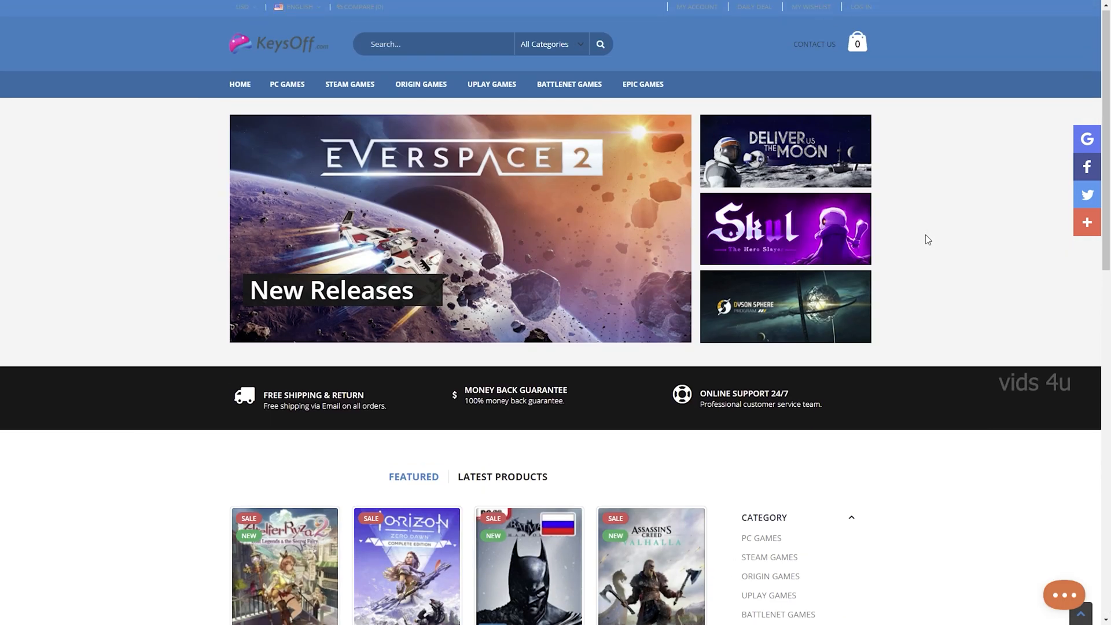